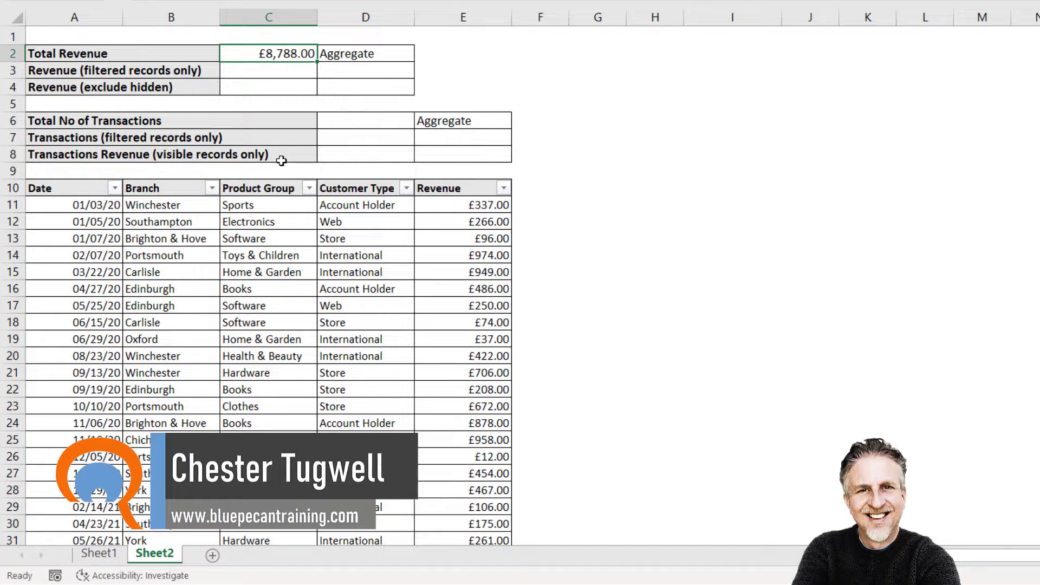
mouse_move(492, 213)
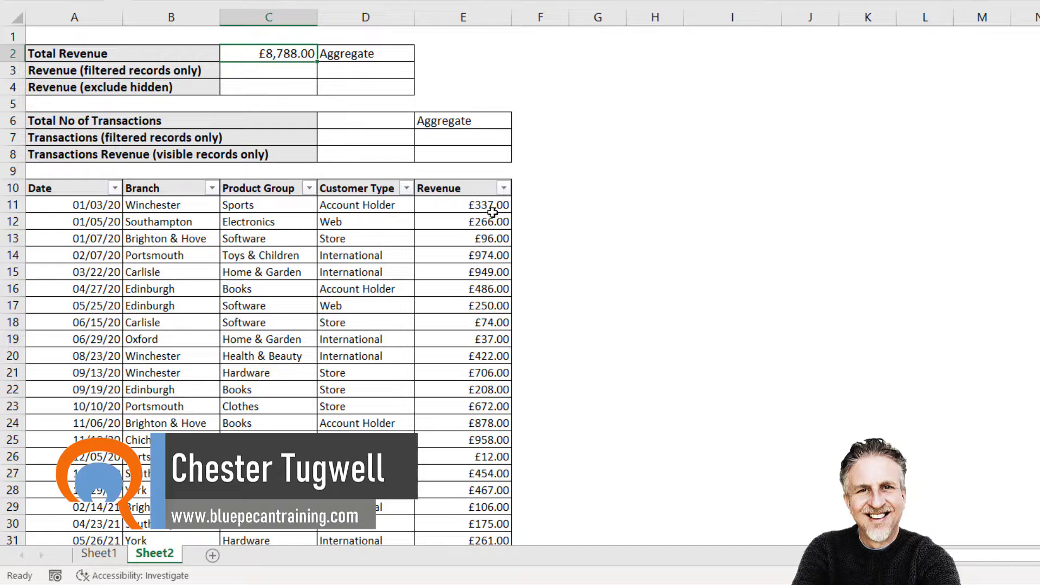
mouse_move(483, 211)
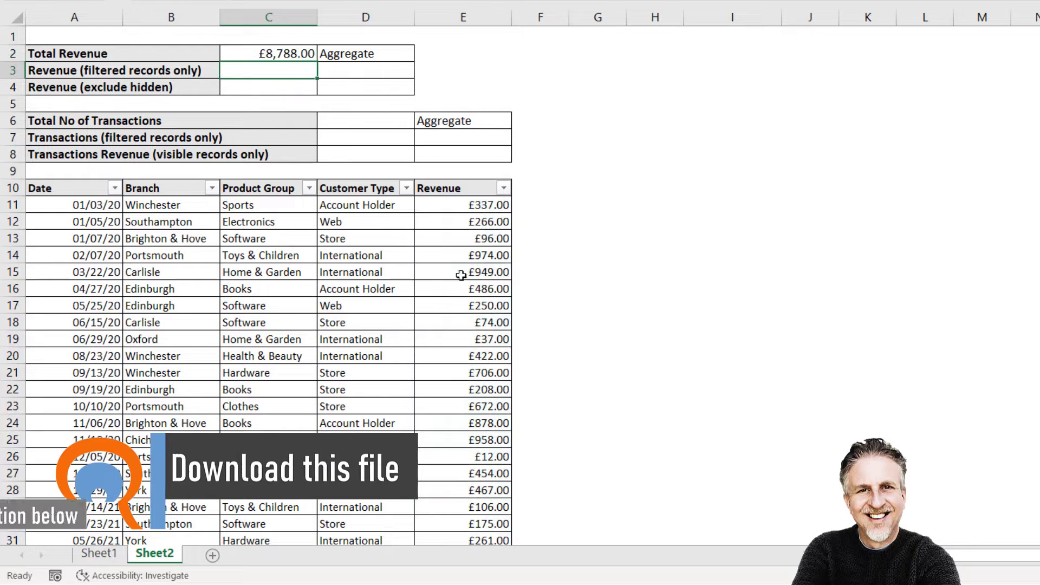
Step: Filter Customer Type to Account Holder, then start a SUBTOTAL sum in the filtered-records revenue cell C3
left_click(405, 188)
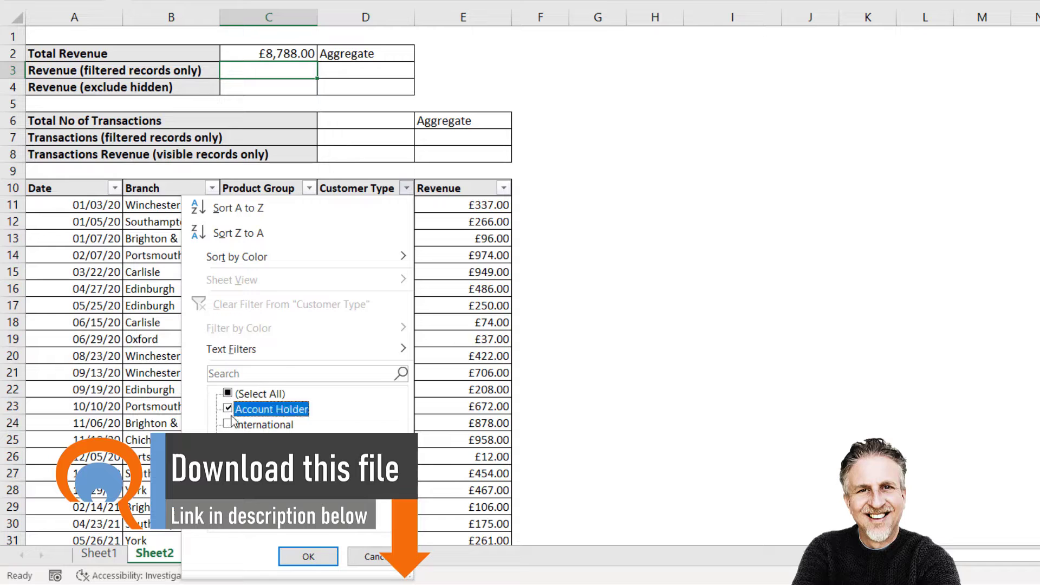
left_click(308, 556)
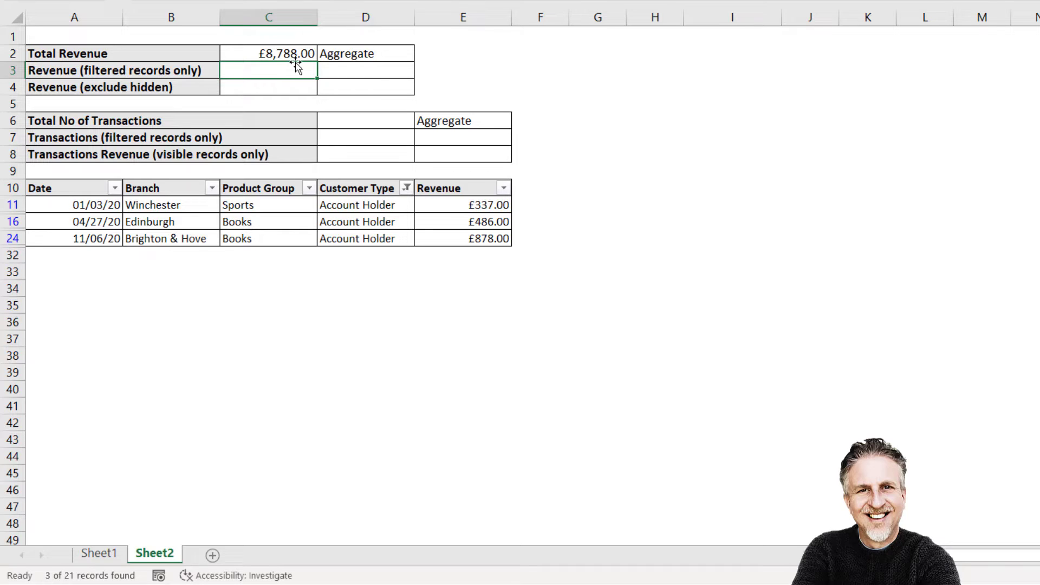
mouse_move(421, 212)
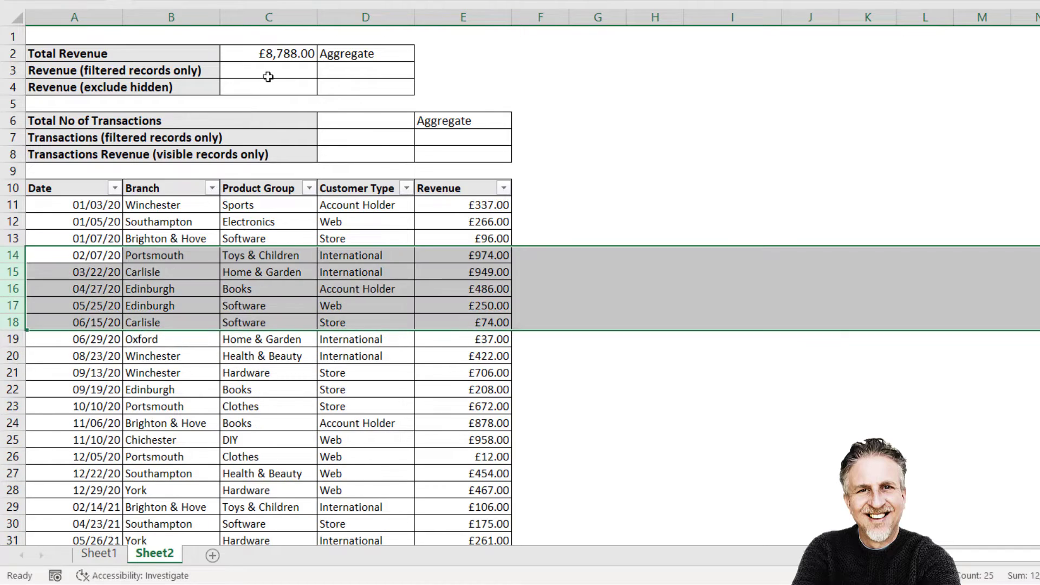
type("=SUBTOTAL(")
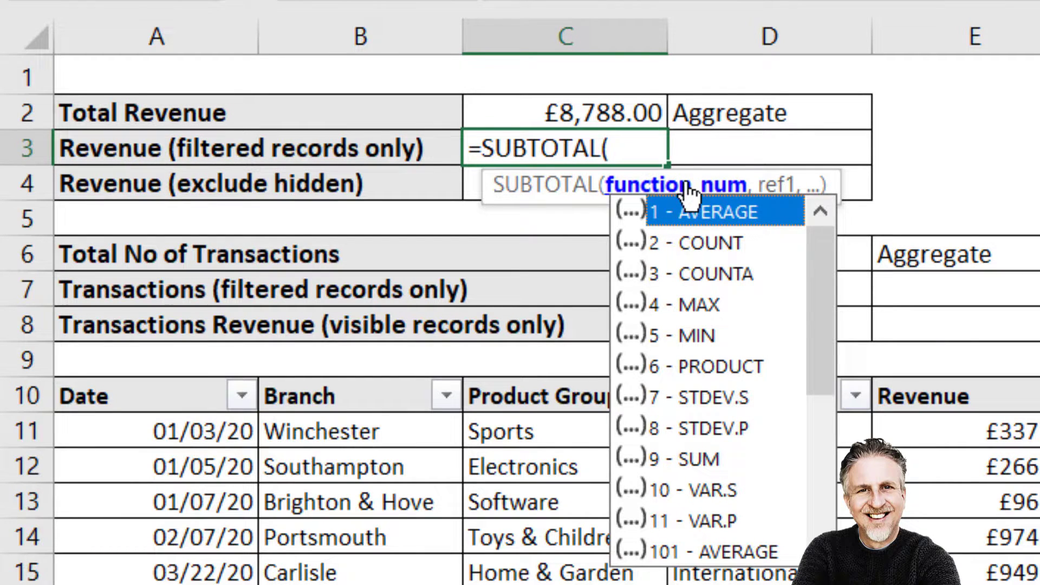
mouse_move(730, 348)
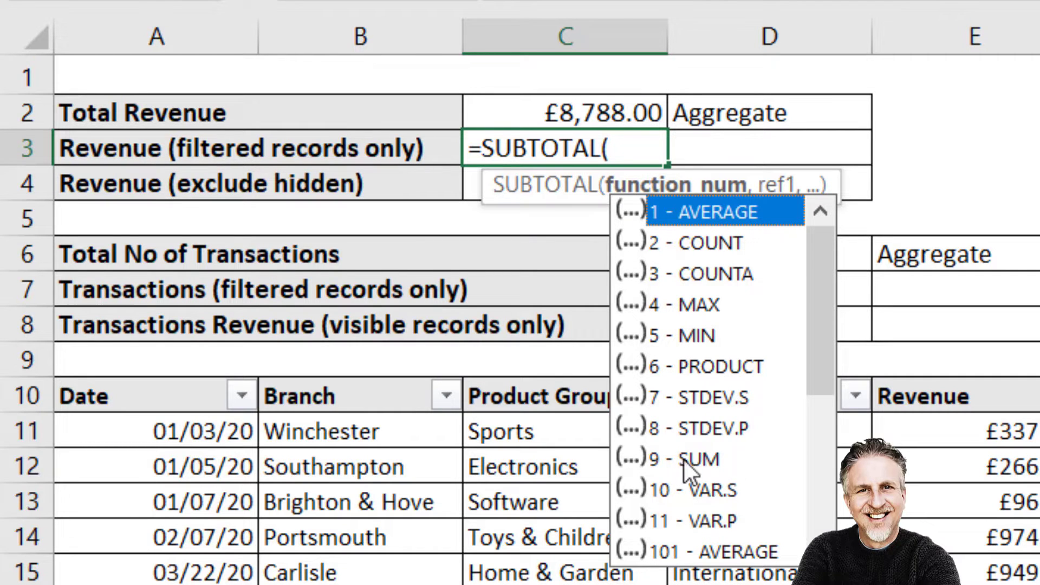
mouse_move(695, 468)
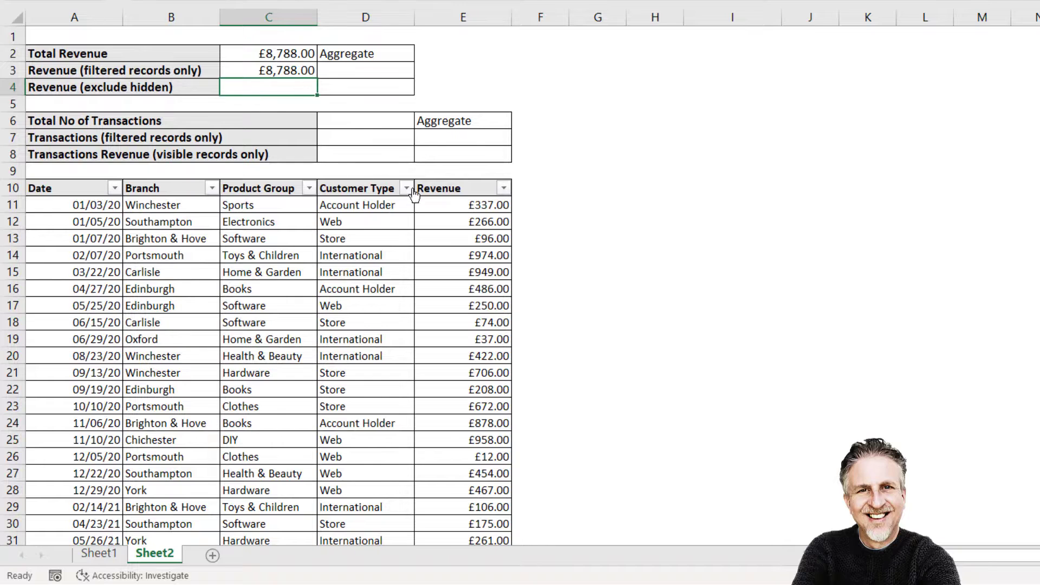
left_click(405, 188)
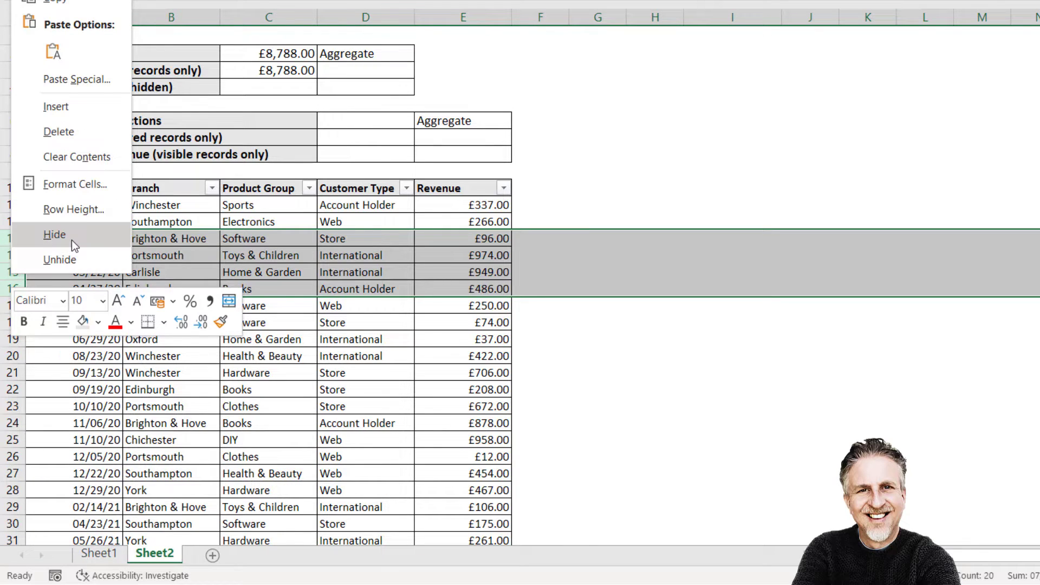
left_click(54, 234)
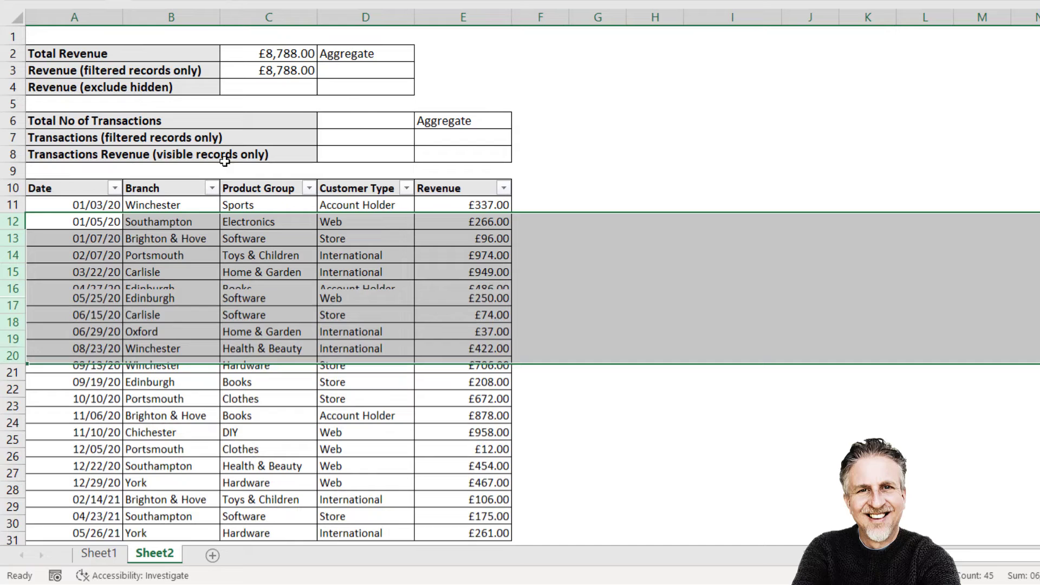
Step: Enter =SUBTOTAL( in C4 and choose function 109, the sum that ignores hidden rows
type("=s")
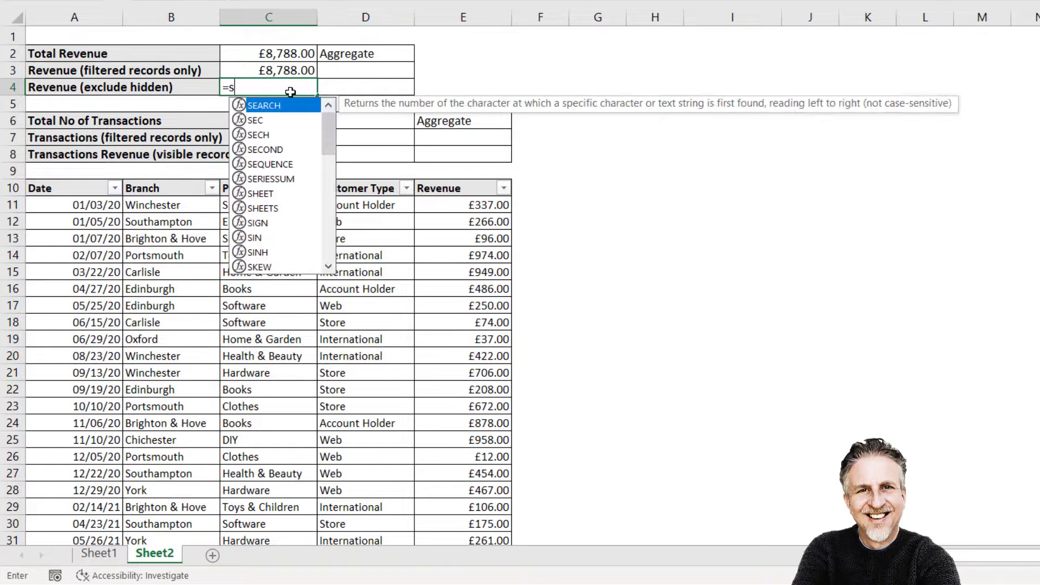
type("ubto")
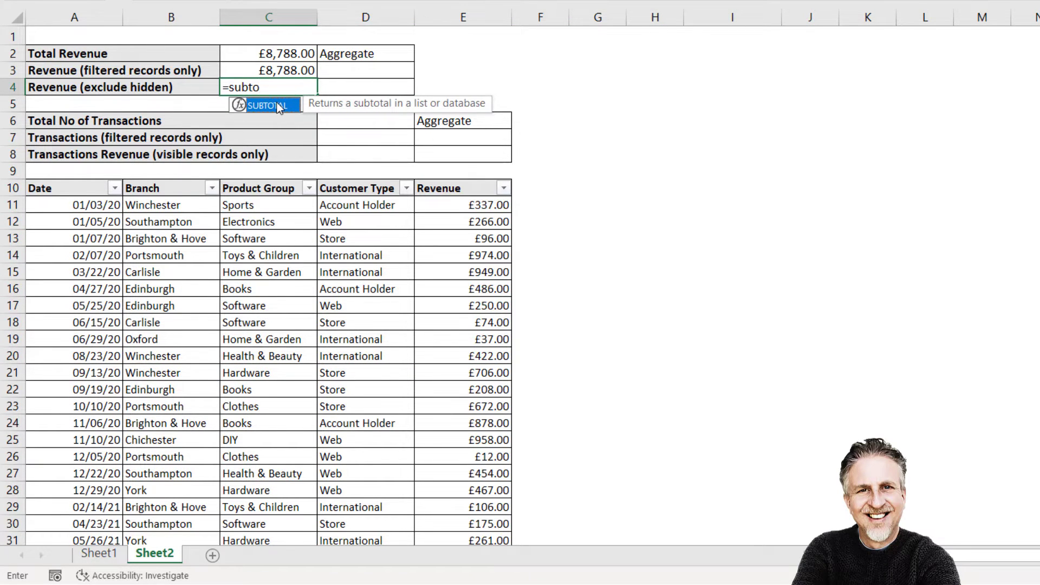
type("(")
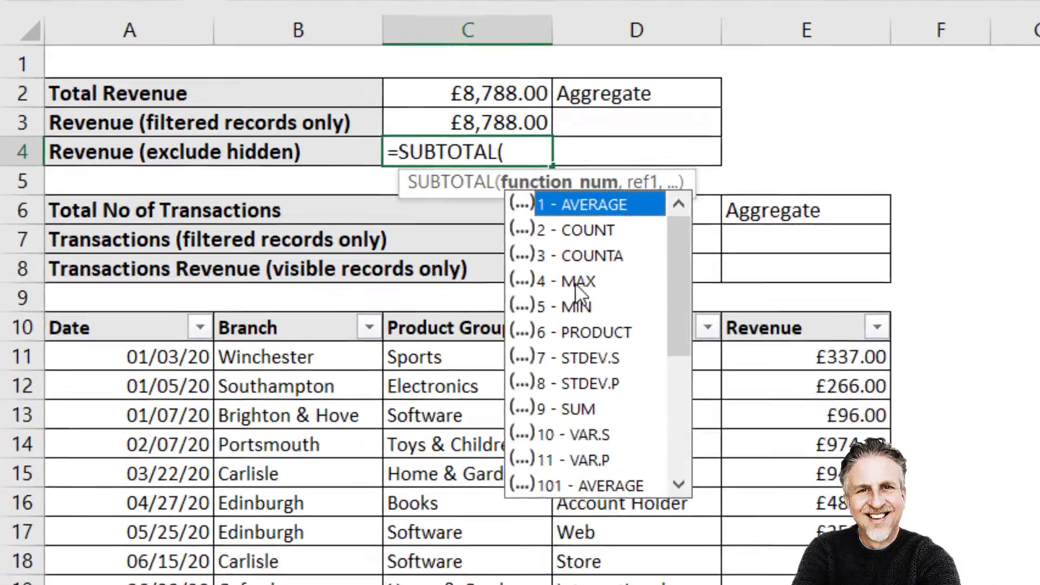
scroll("down", 3)
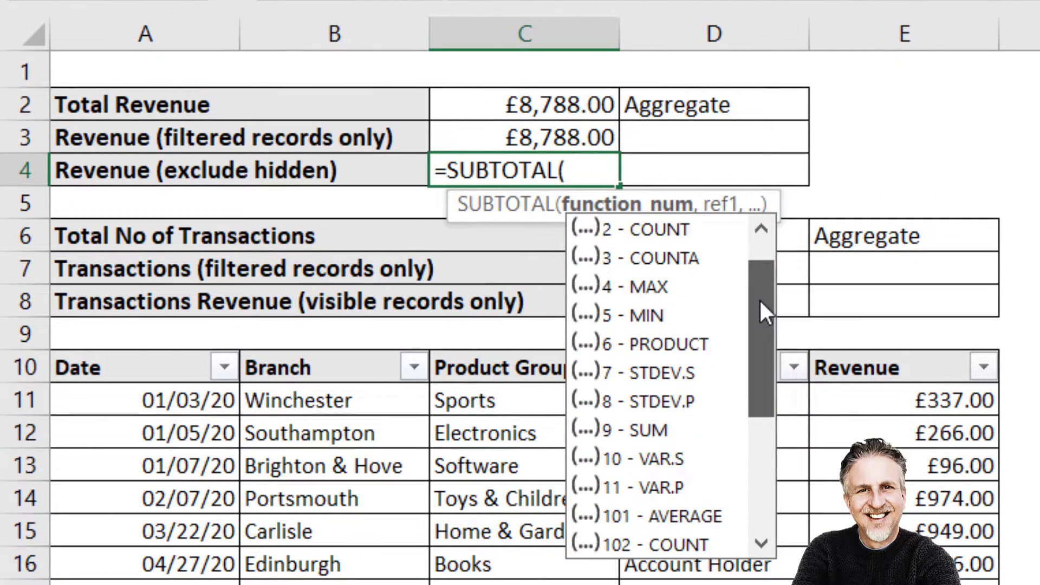
scroll("down", 3)
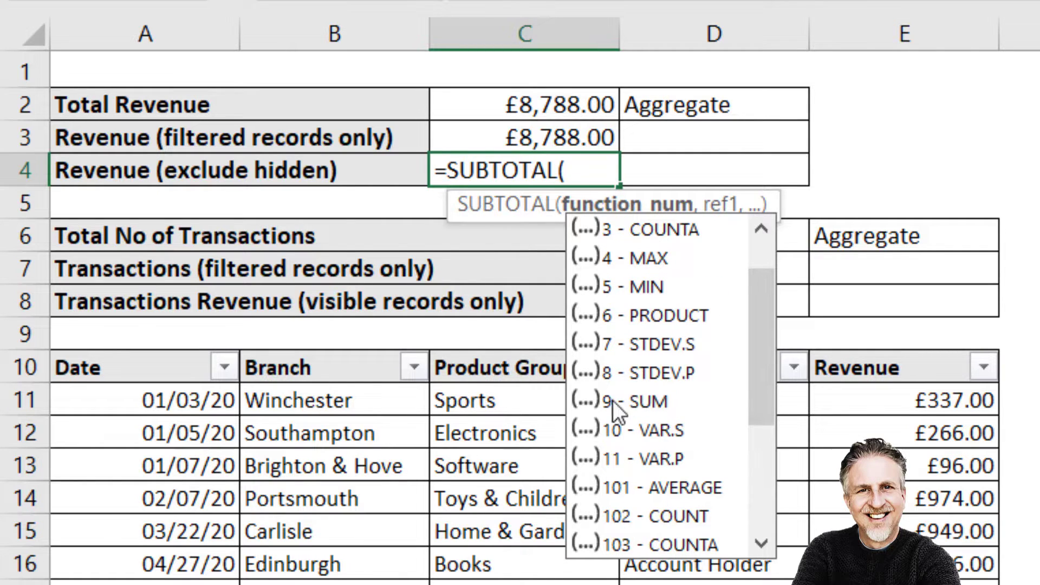
scroll("down", 3)
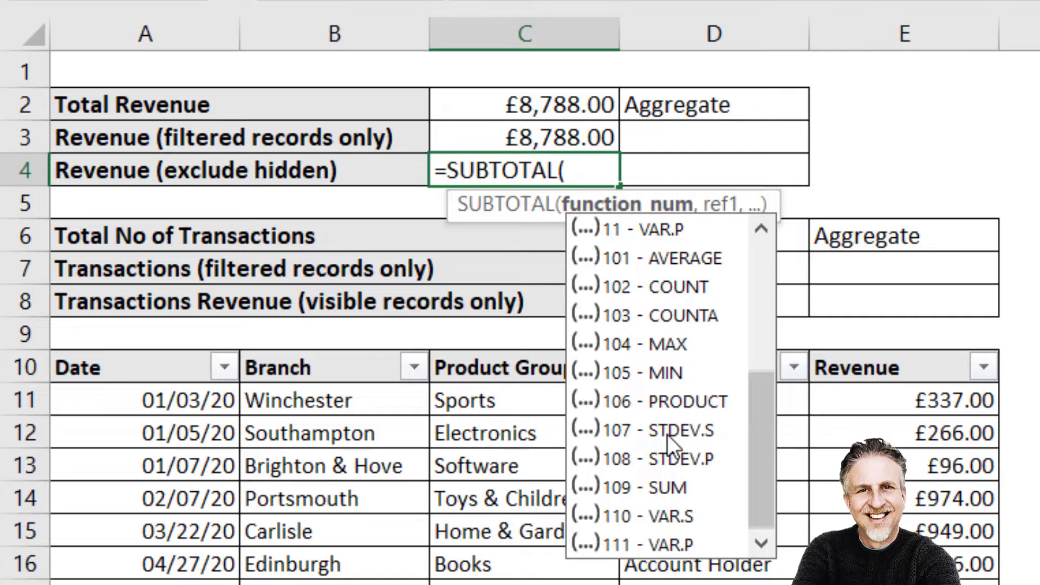
type("109")
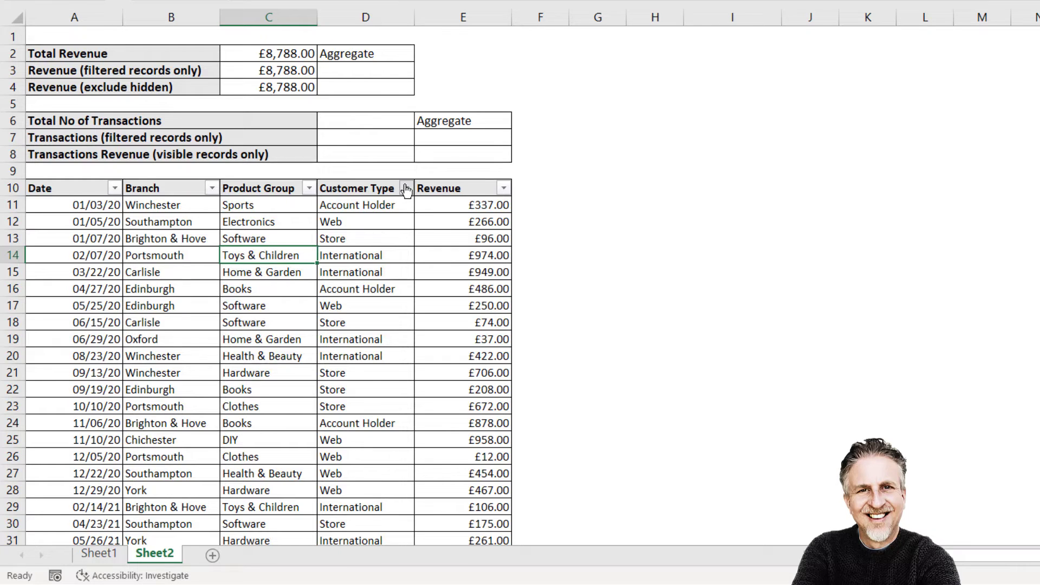
Step: Filter Customer Type to International so C3 and C4 both read £2,290.00, checking their SUBTOTAL formulas
left_click(405, 188)
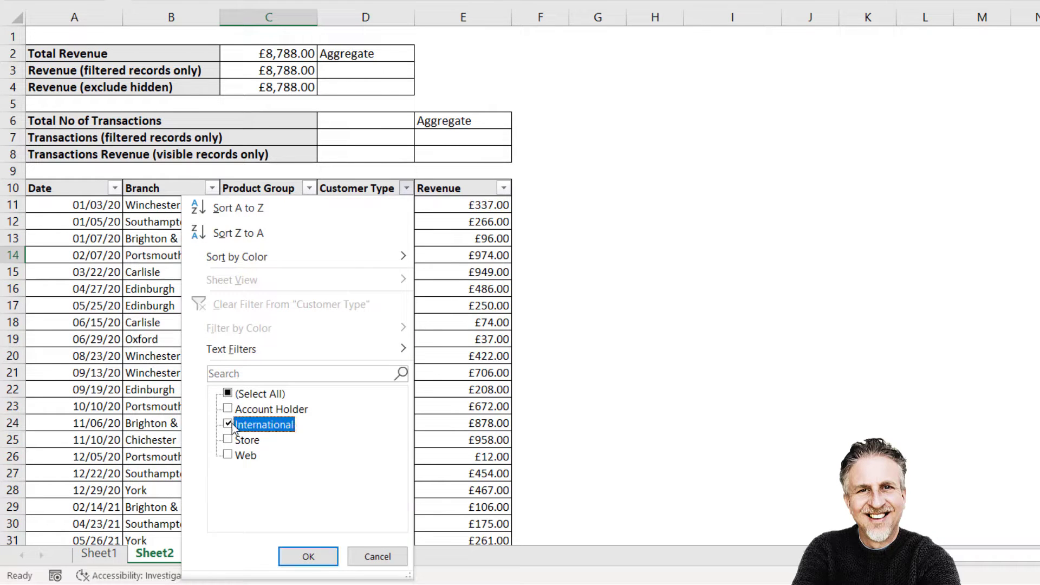
left_click(307, 555)
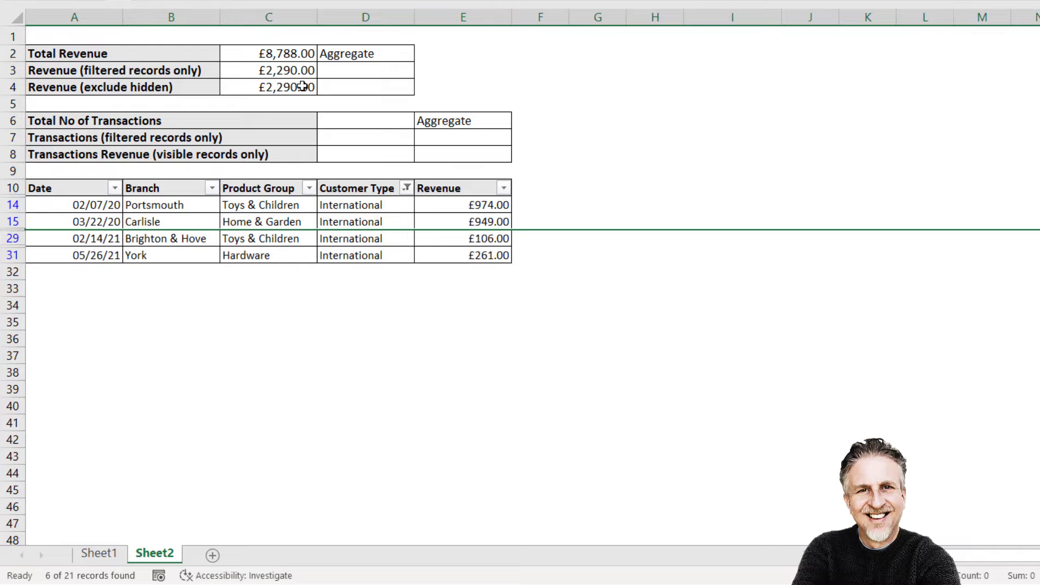
left_click(462, 204)
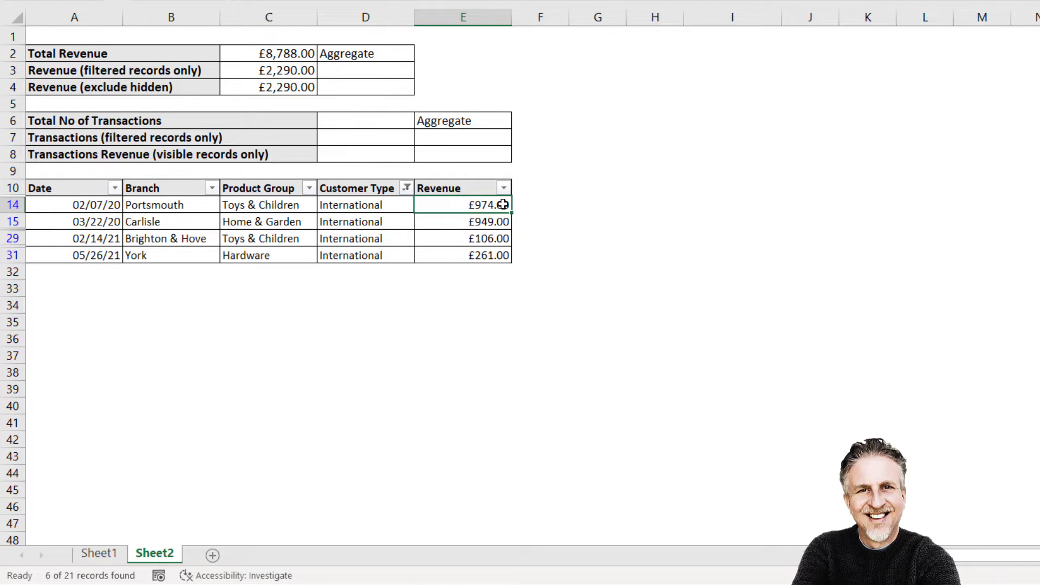
left_click_drag(462, 204, 462, 255)
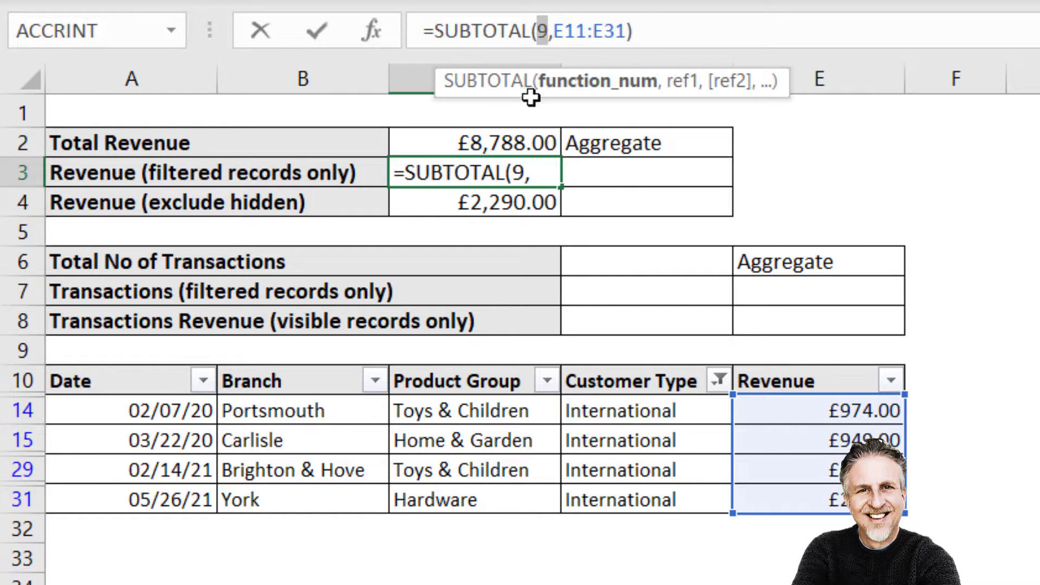
mouse_move(481, 212)
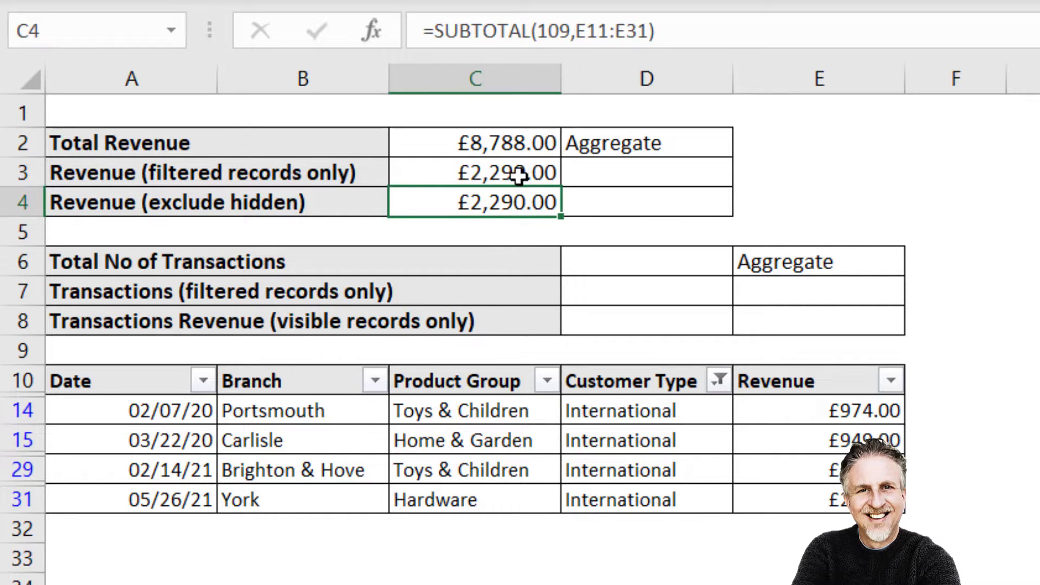
mouse_move(676, 446)
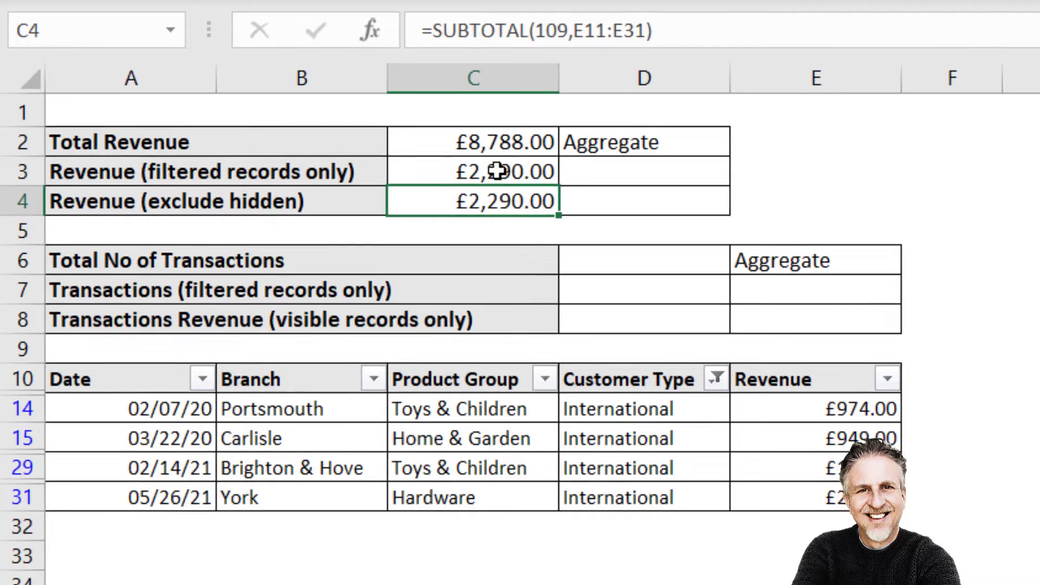
left_click(715, 379)
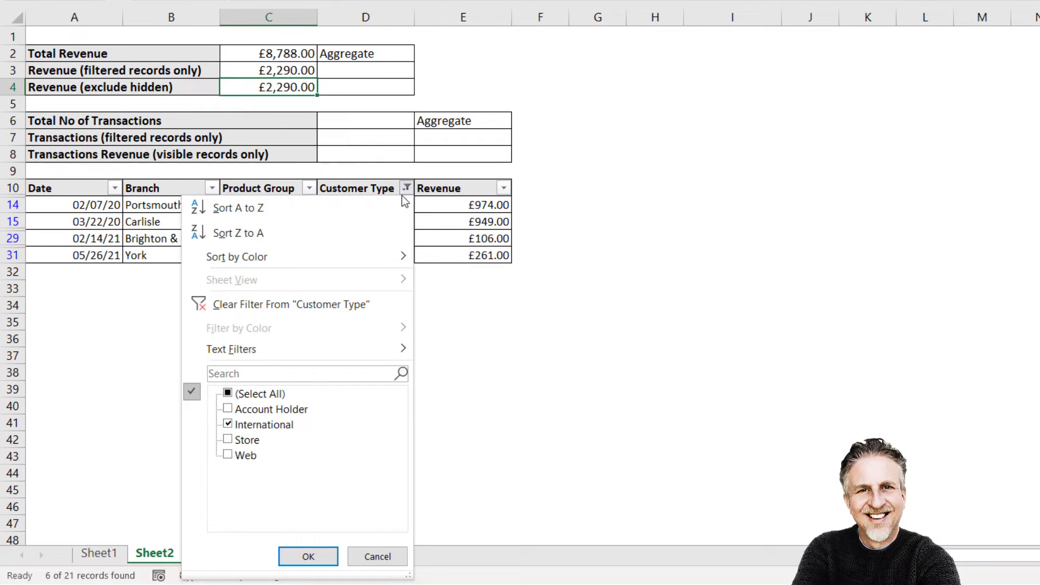
Step: Clear the Customer Type filter and start =AGGREGATE(9, in D3 for the revenue sum
left_click(307, 556)
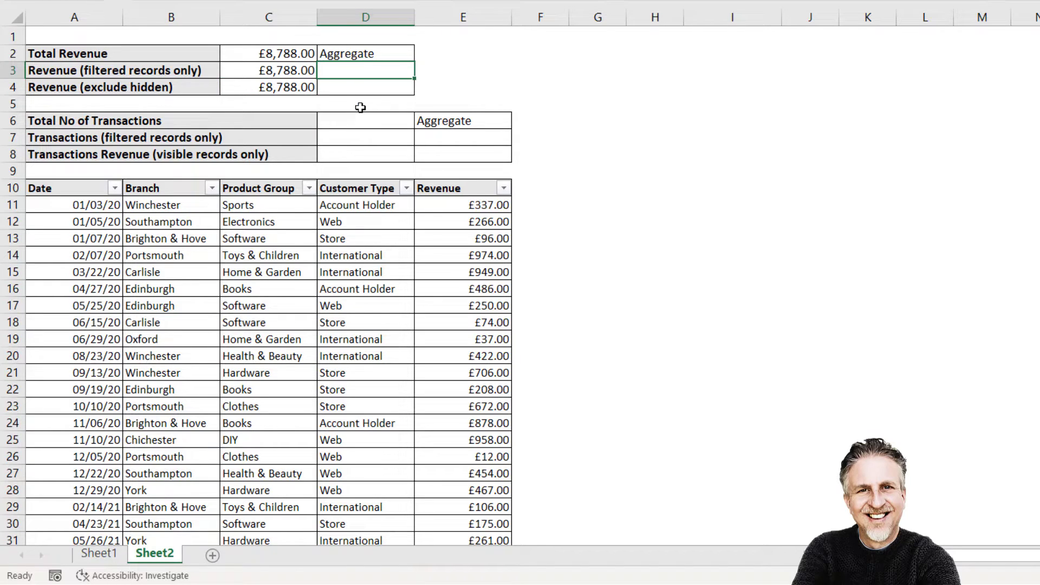
type("=AGGREGATE(9")
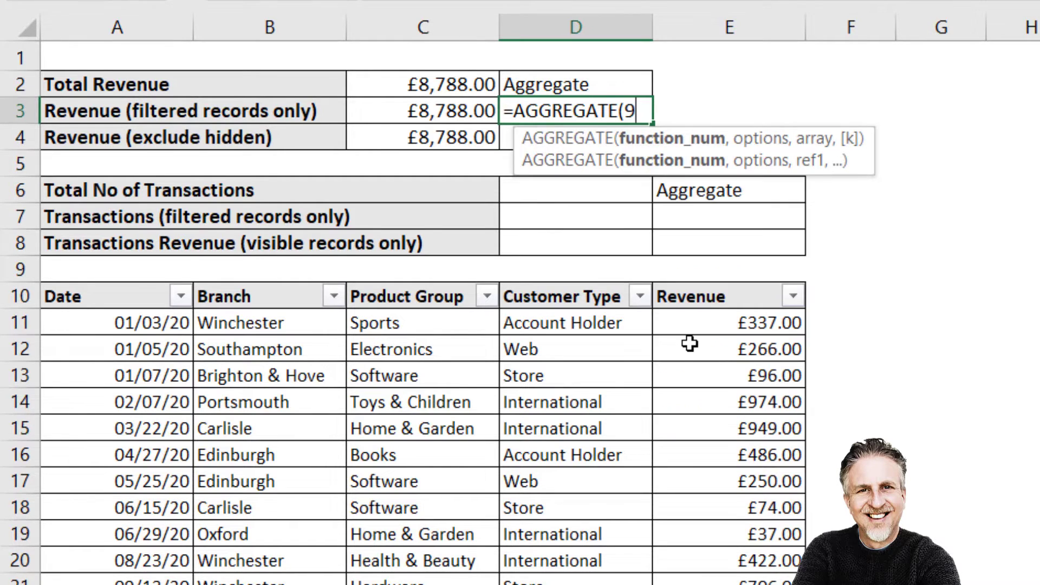
type(",")
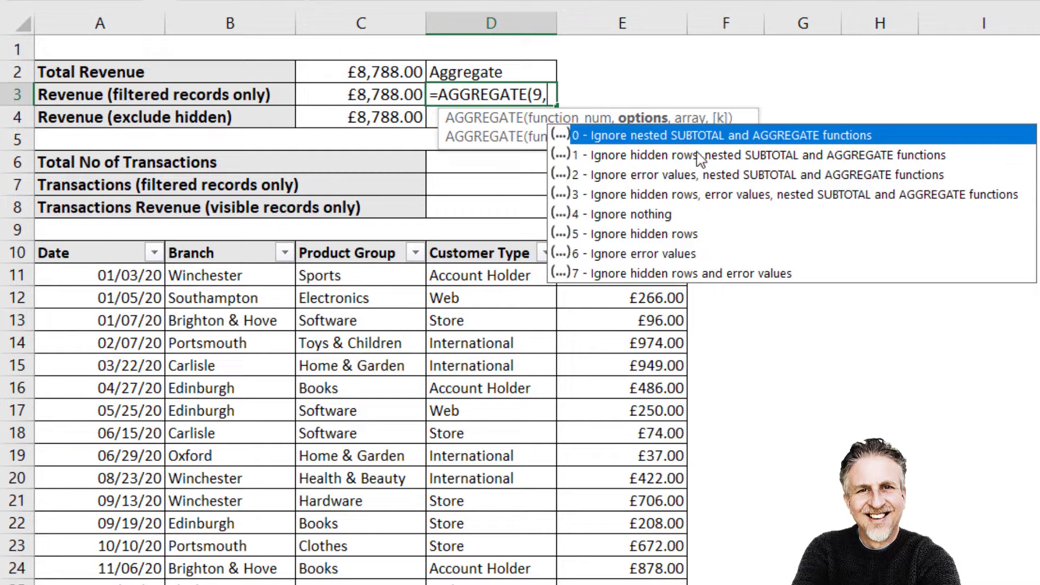
mouse_move(716, 207)
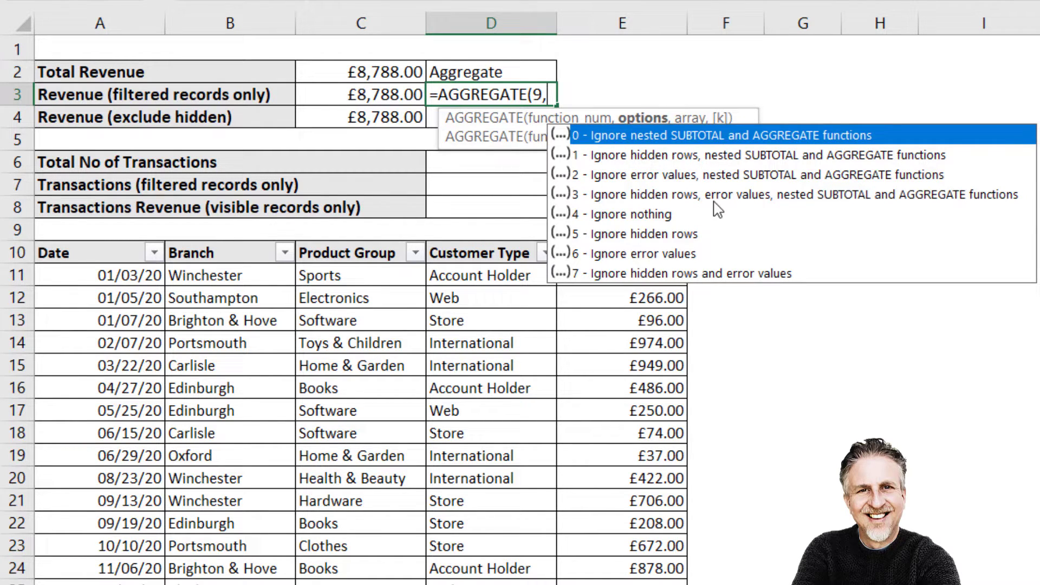
mouse_move(697, 237)
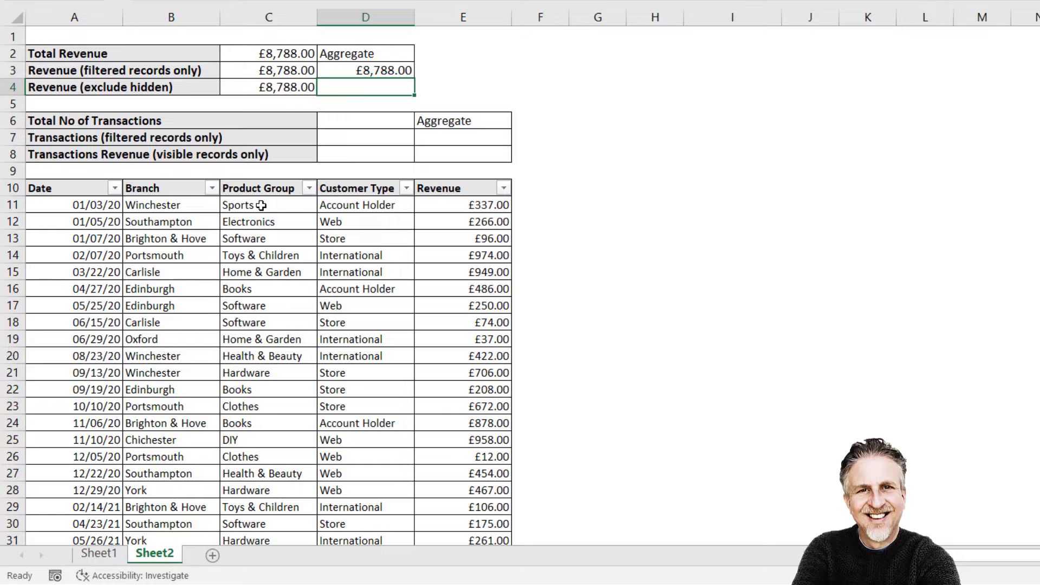
left_click(308, 189)
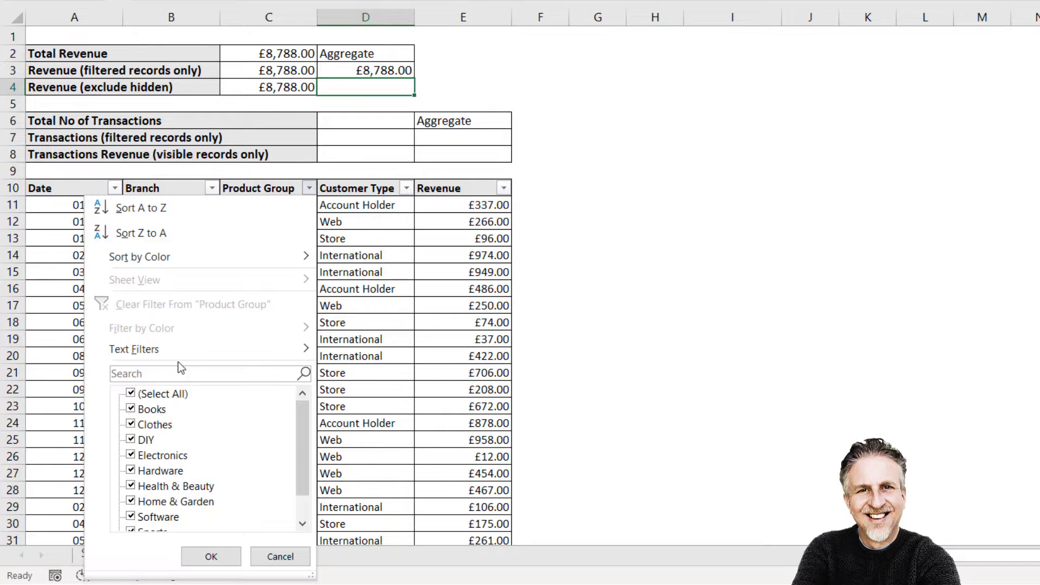
left_click(152, 408)
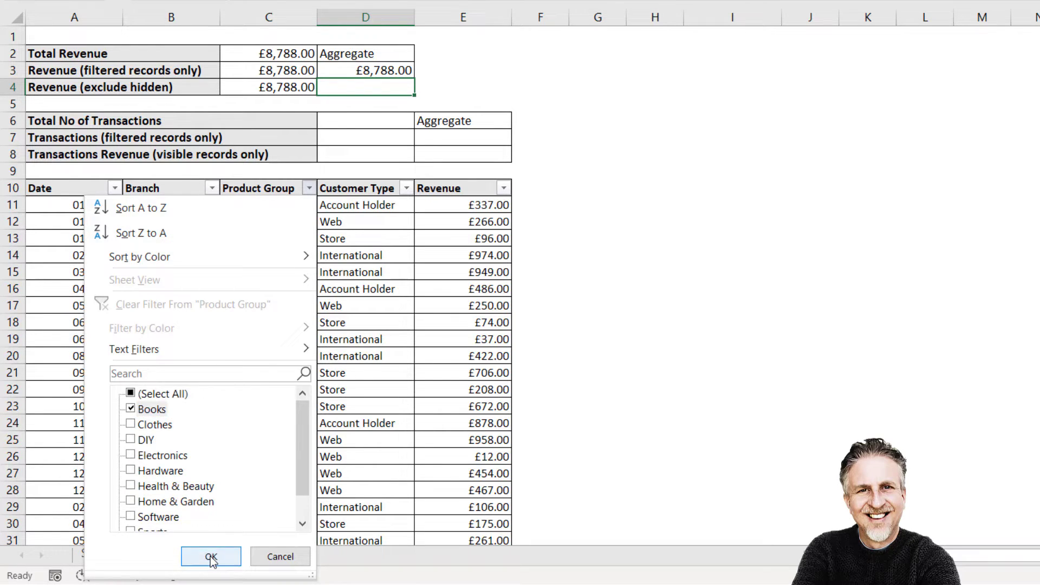
left_click(210, 556)
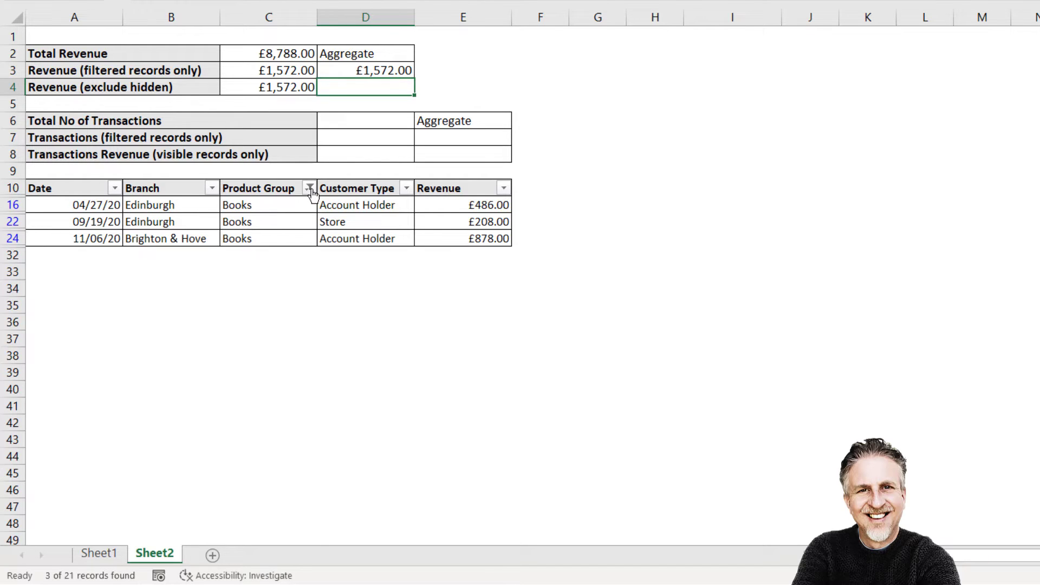
left_click(308, 188)
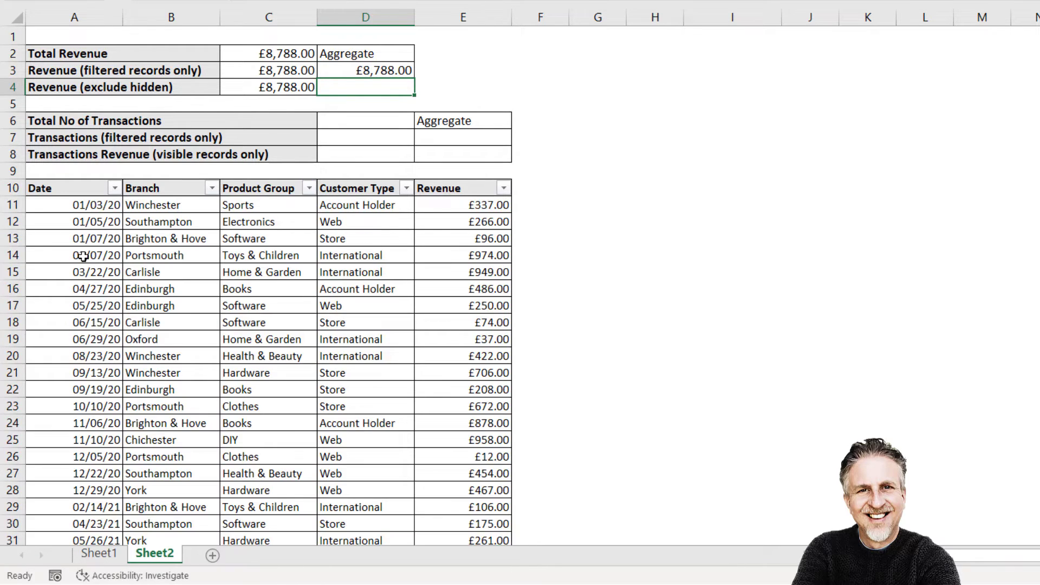
left_click_drag(13, 271, 13, 340)
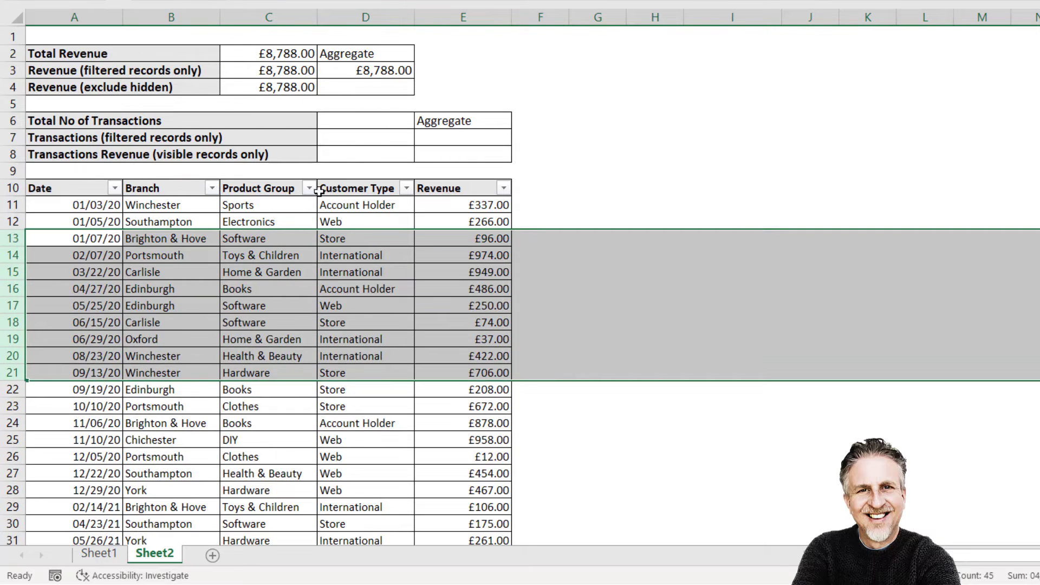
left_click(308, 188)
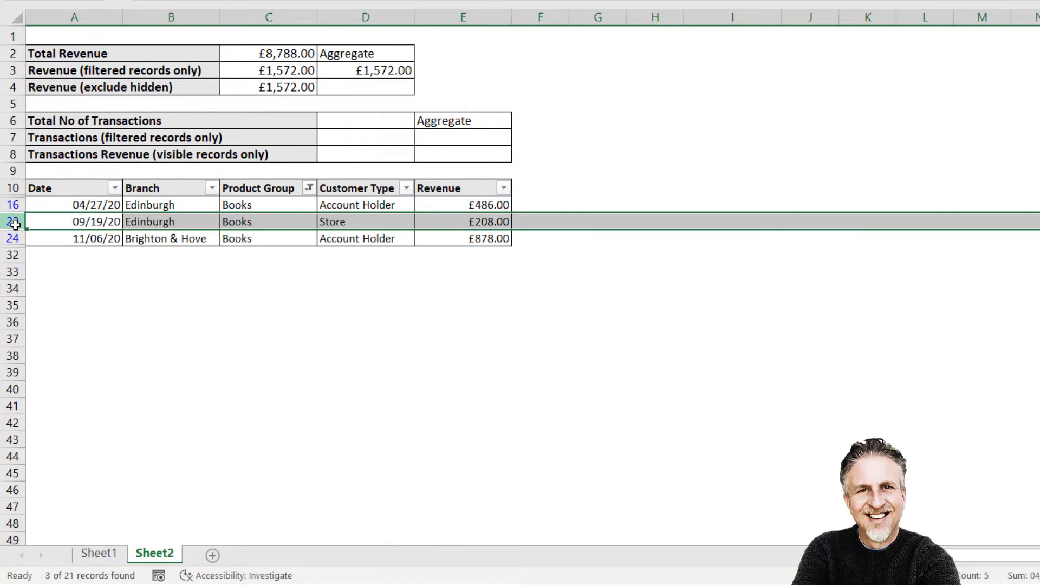
right_click(13, 221)
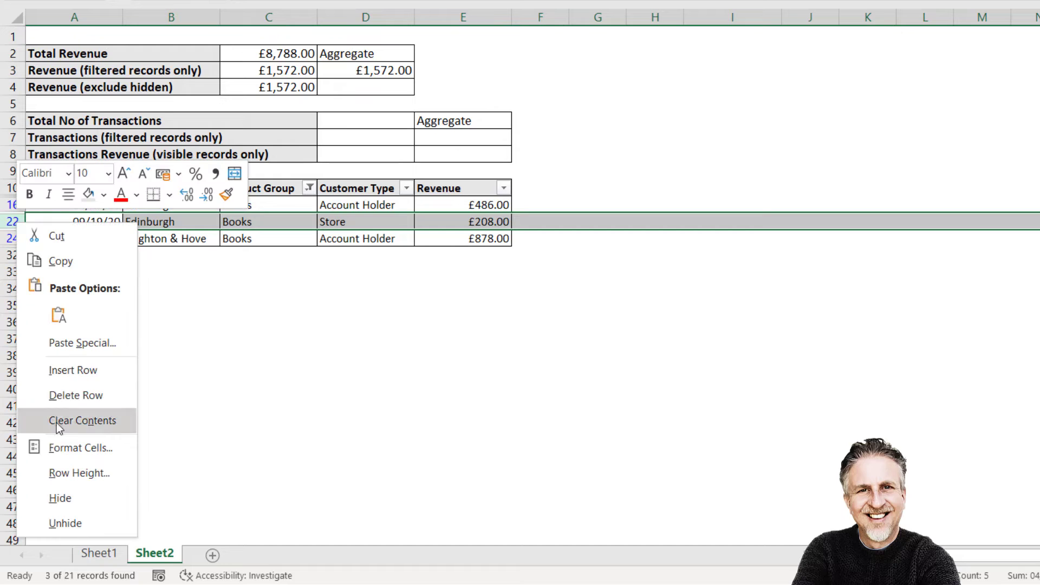
left_click(76, 396)
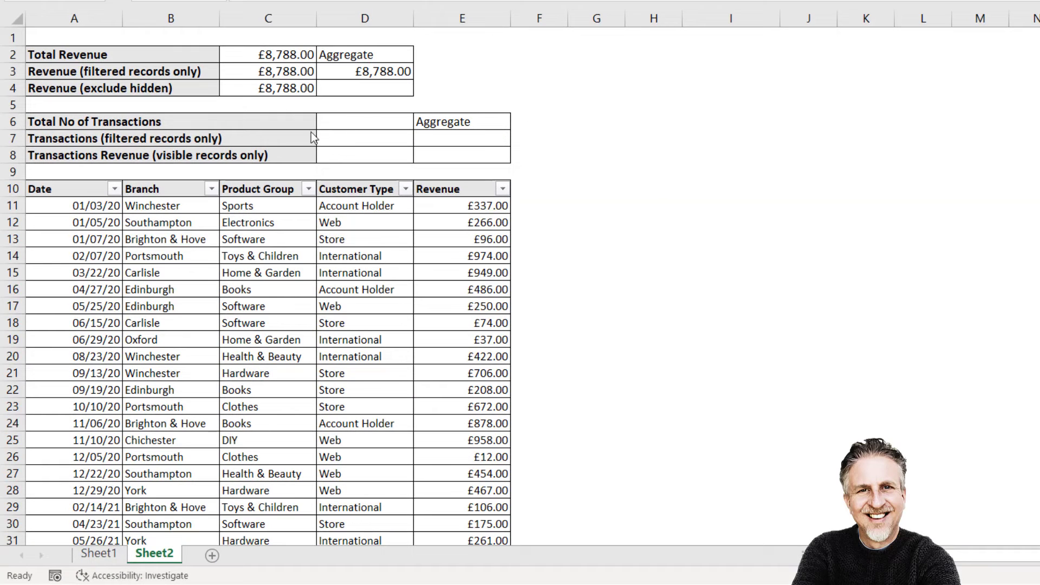
Step: Count all transactions in D6 with COUNTA, giving 21, and test it against a Books filter before clearing it
left_click(267, 255)
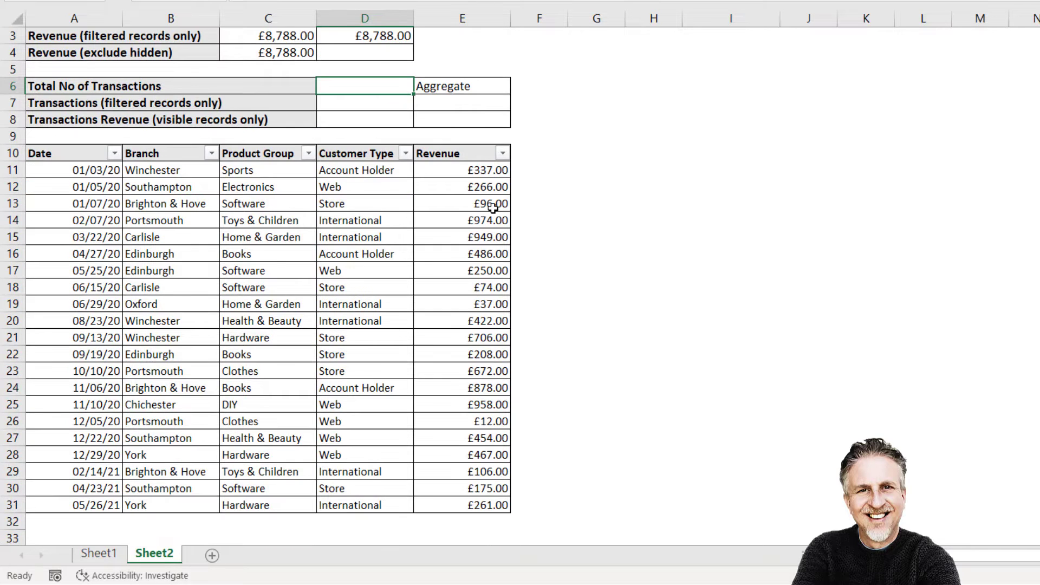
type("=counta")
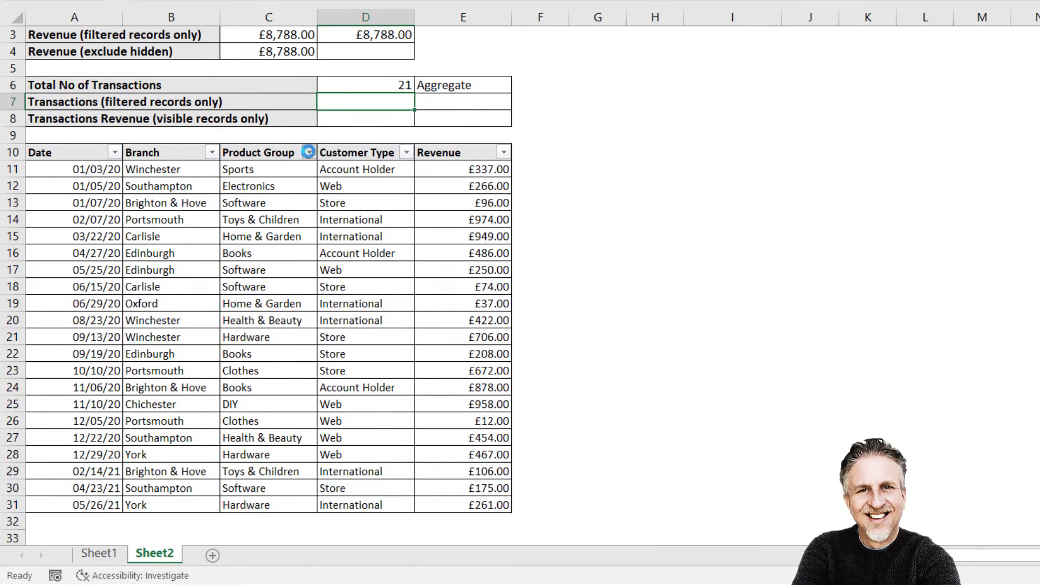
left_click(307, 152)
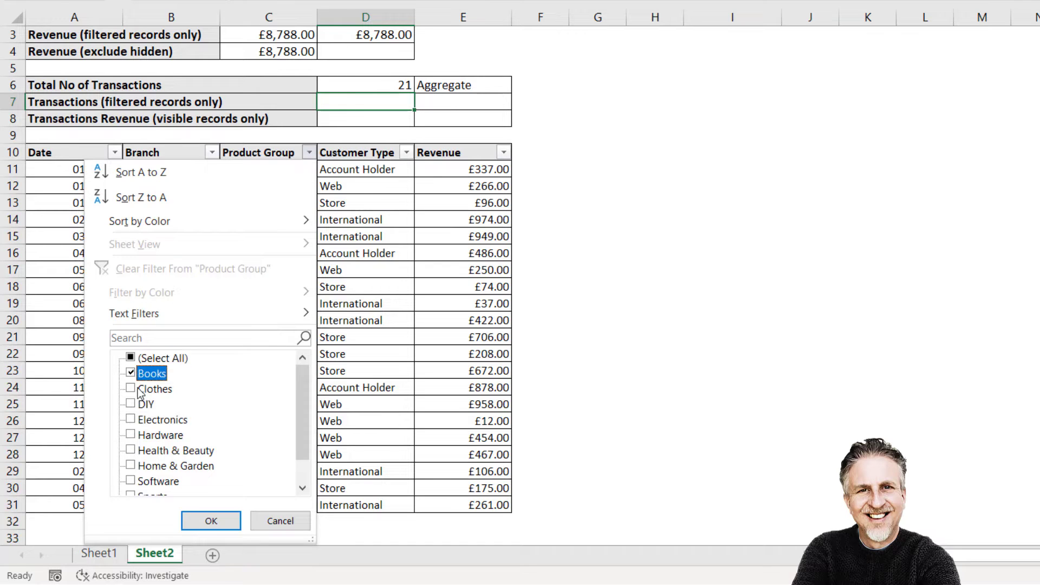
left_click(210, 521)
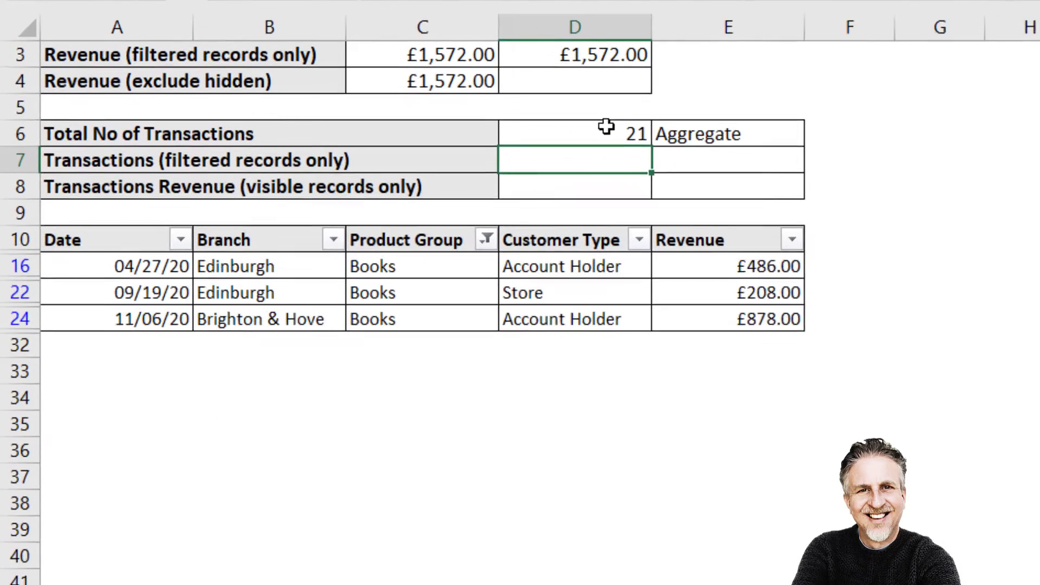
left_click(485, 239)
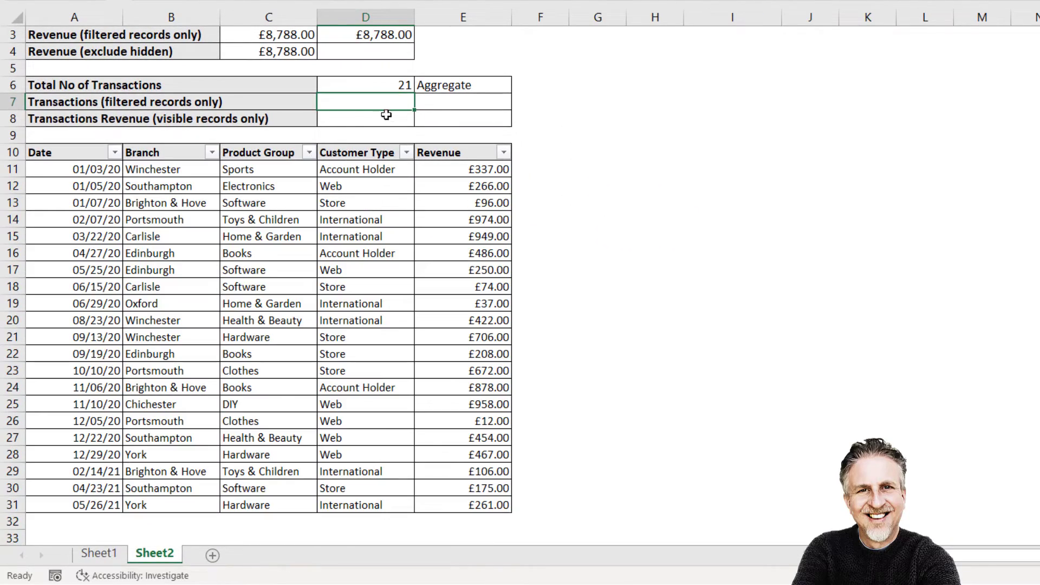
Step: Add a SUBTOTAL count in D7 and filter Product Group to Books so it shows 3
type("=s")
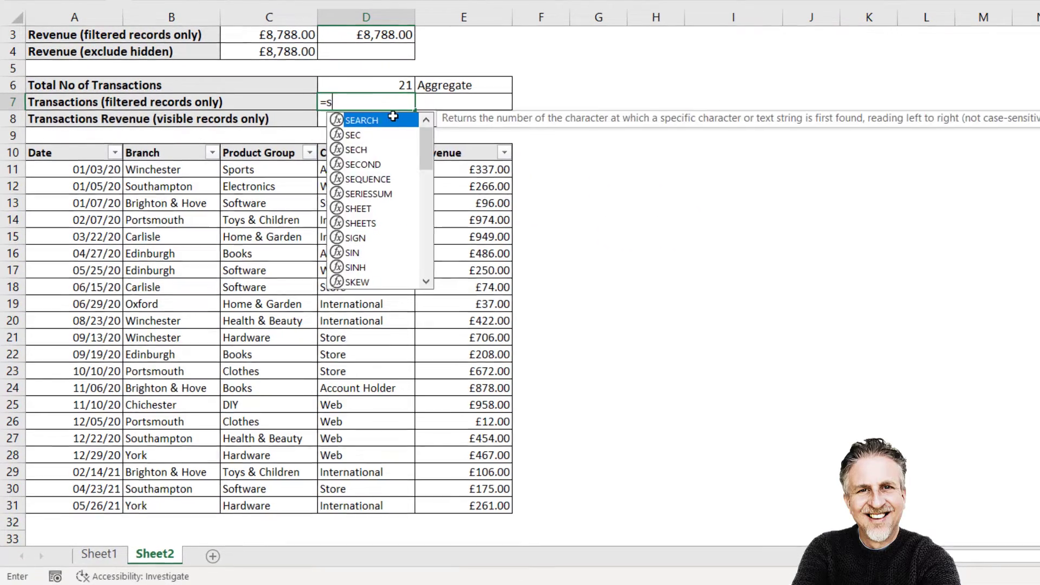
type("ubt")
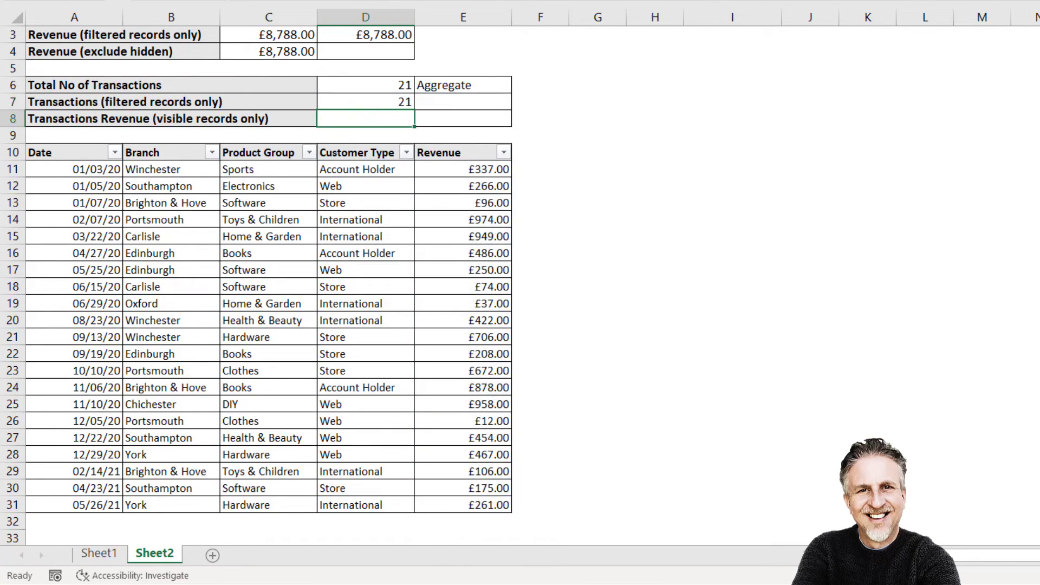
left_click(307, 152)
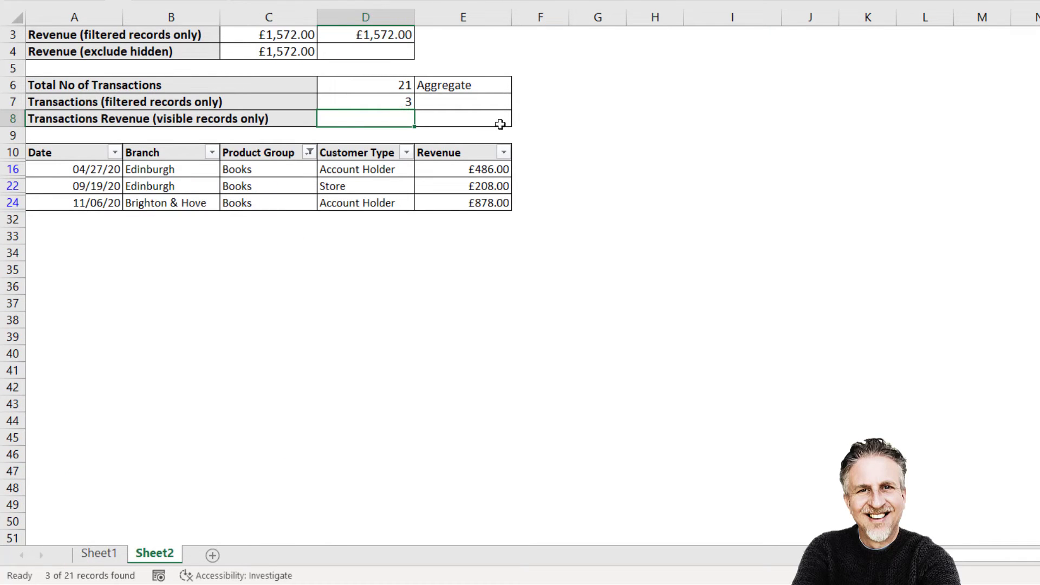
left_click(462, 101)
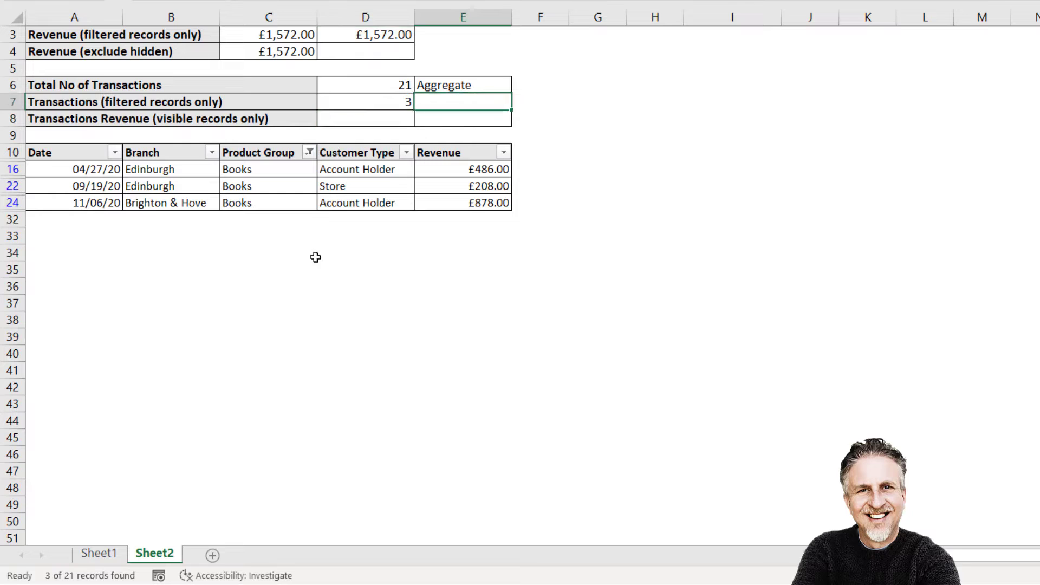
left_click(308, 151)
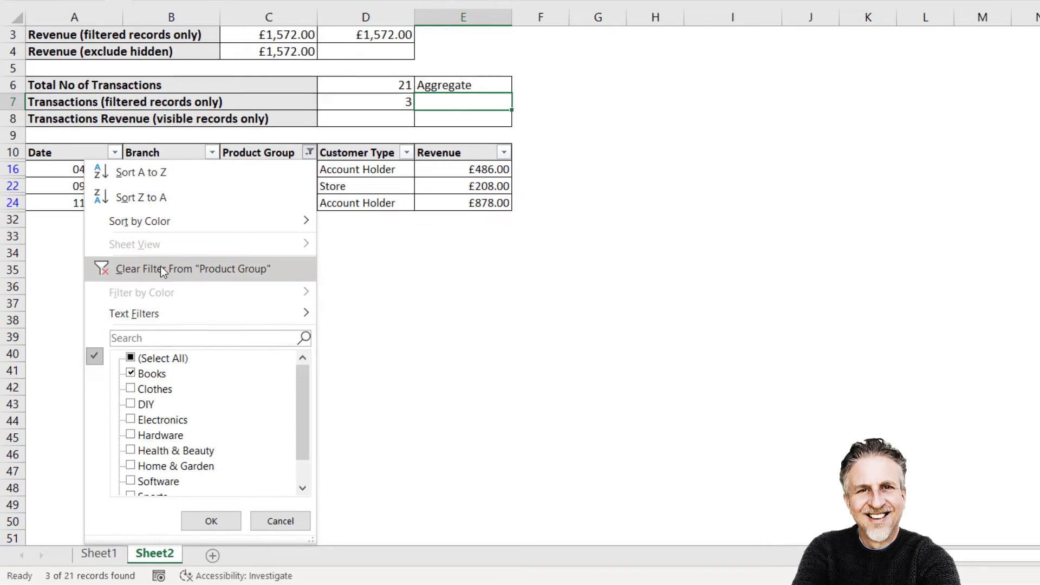
Step: Add an AGGREGATE visible-only COUNT in E7, then reset the Product Group filter choices
type("=a")
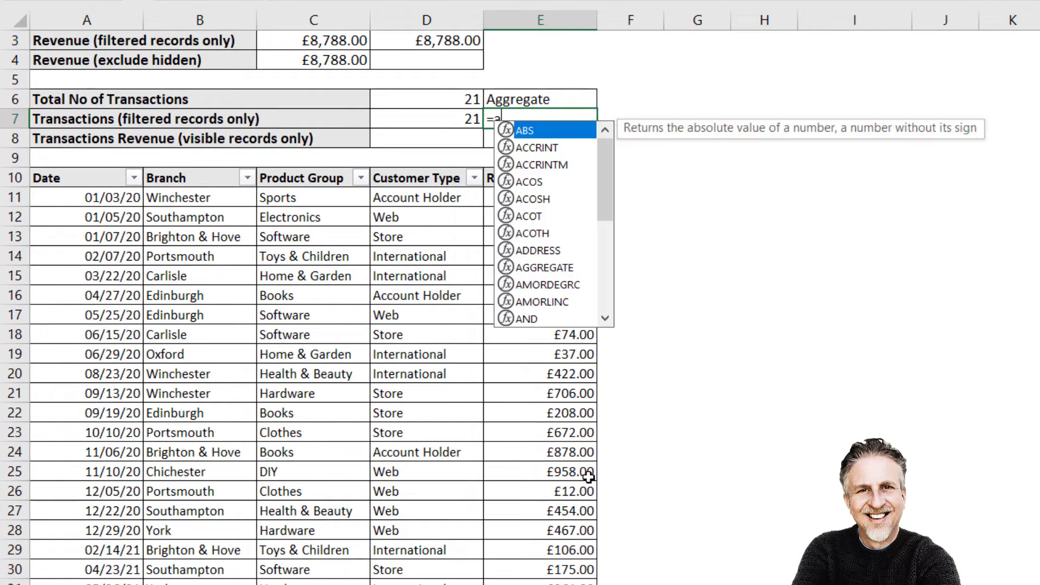
type("gg")
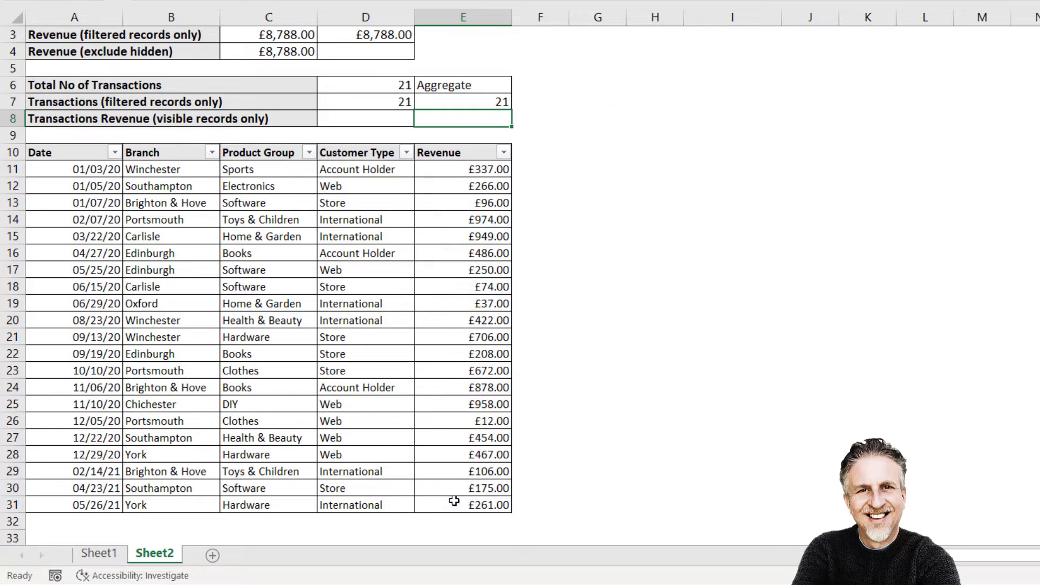
left_click(308, 153)
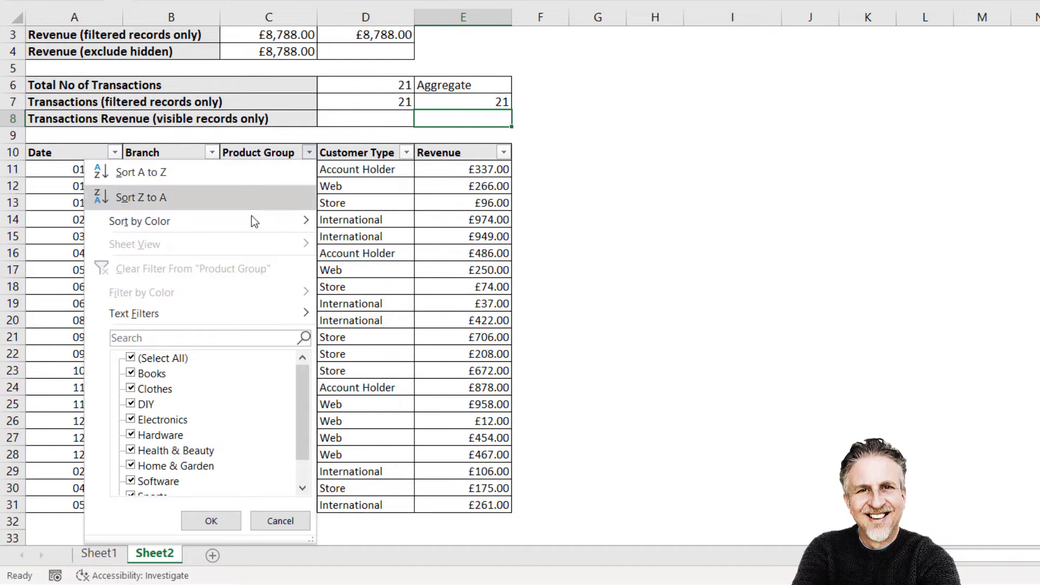
left_click(151, 372)
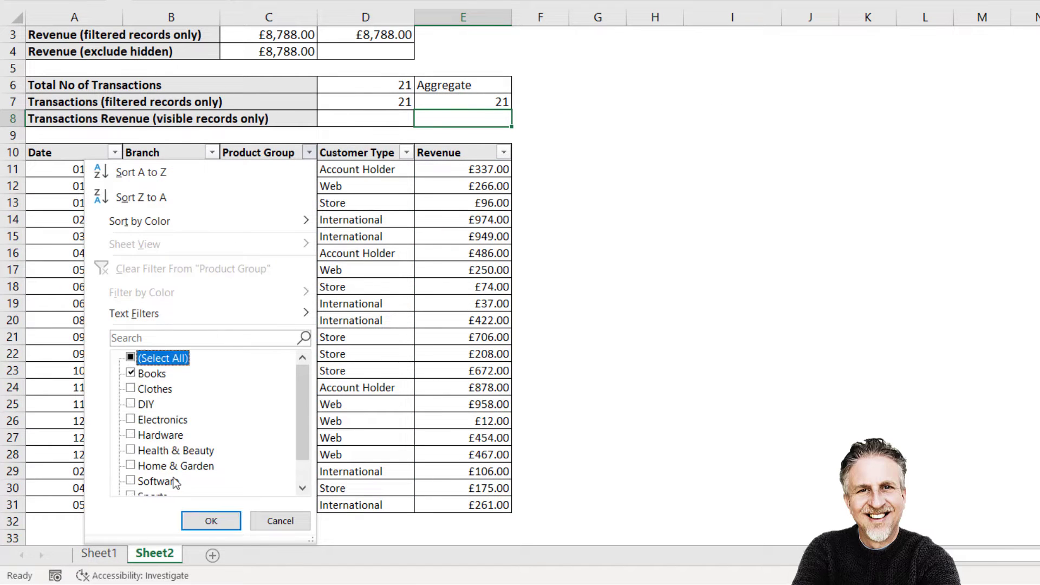
left_click(210, 521)
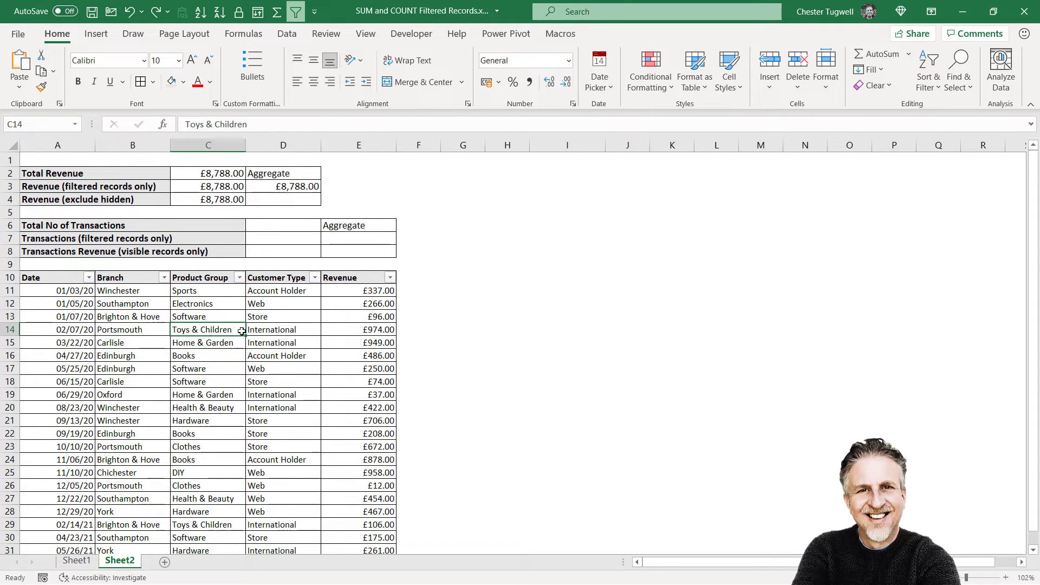
mouse_move(232, 330)
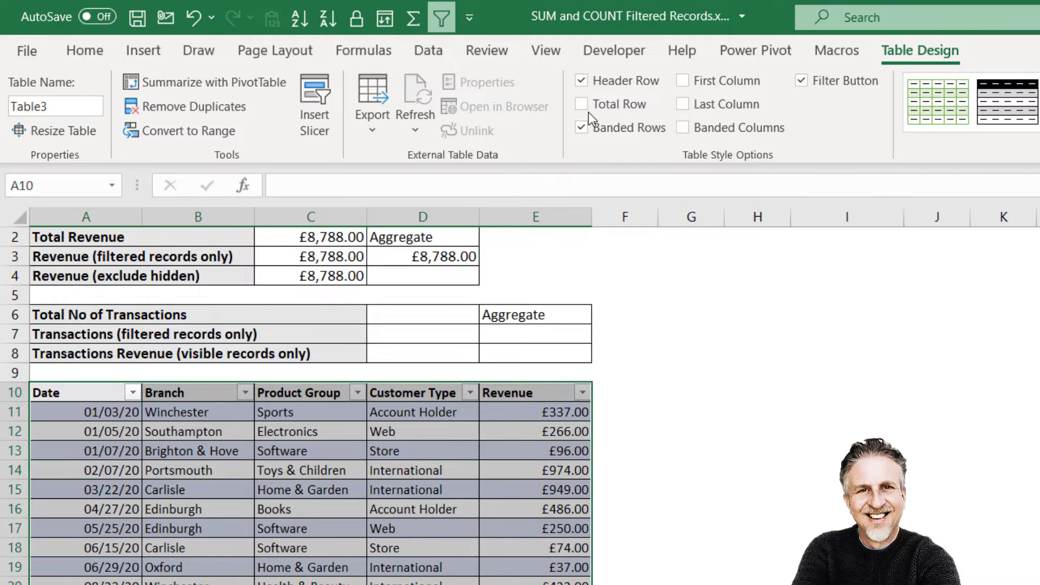
Step: Turn on the table's Total Row and view its SUBTOTAL(109,[Revenue]) formula in E32 showing £8,788.00
left_click(582, 104)
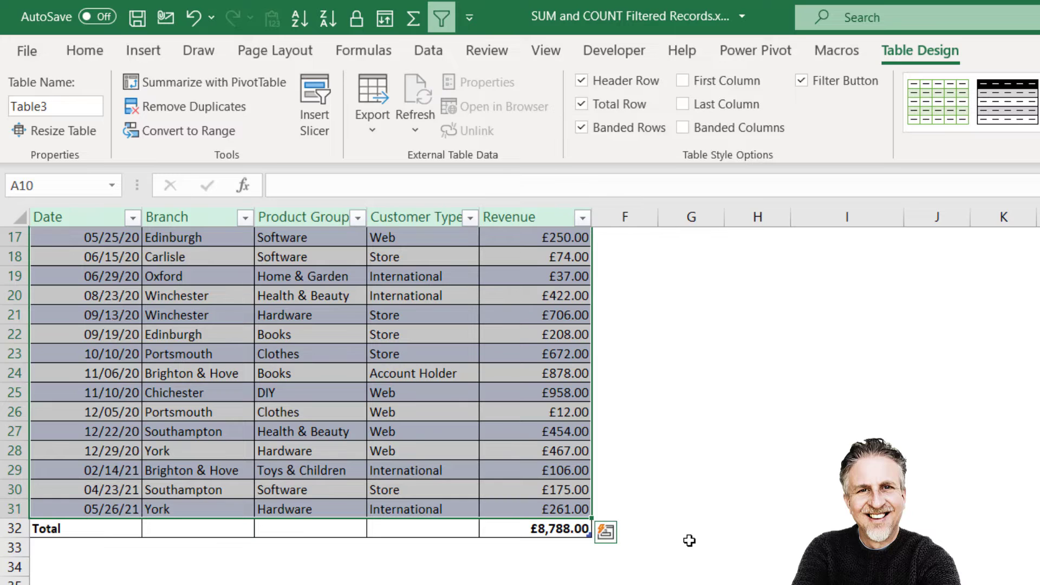
left_click(537, 529)
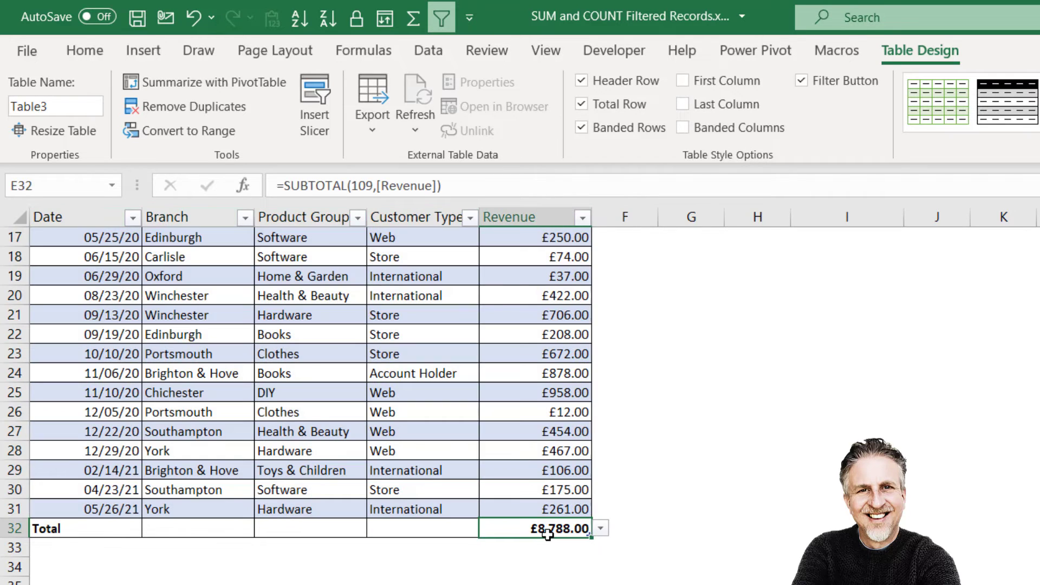
mouse_move(531, 275)
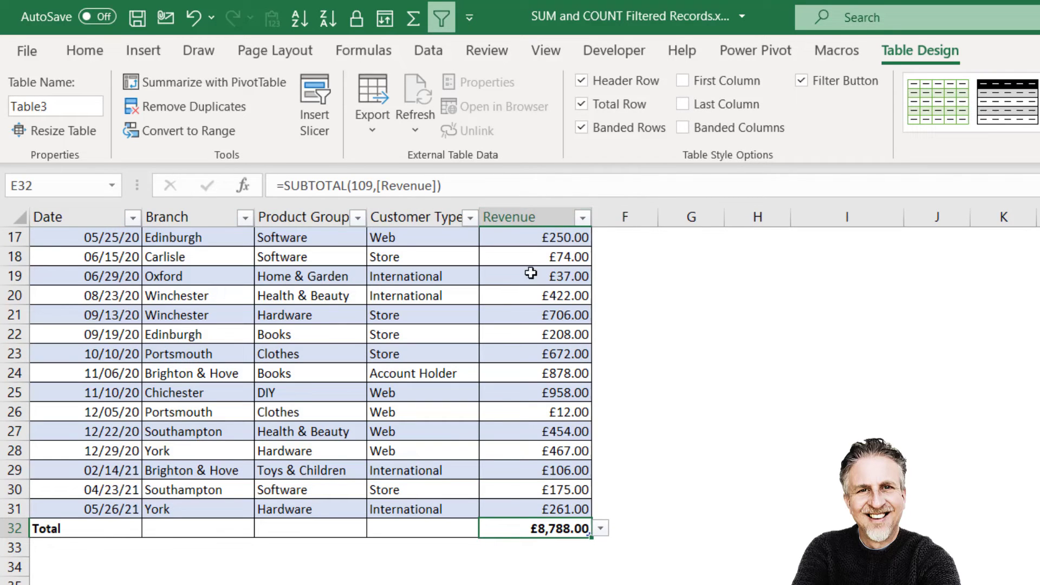
mouse_move(531, 527)
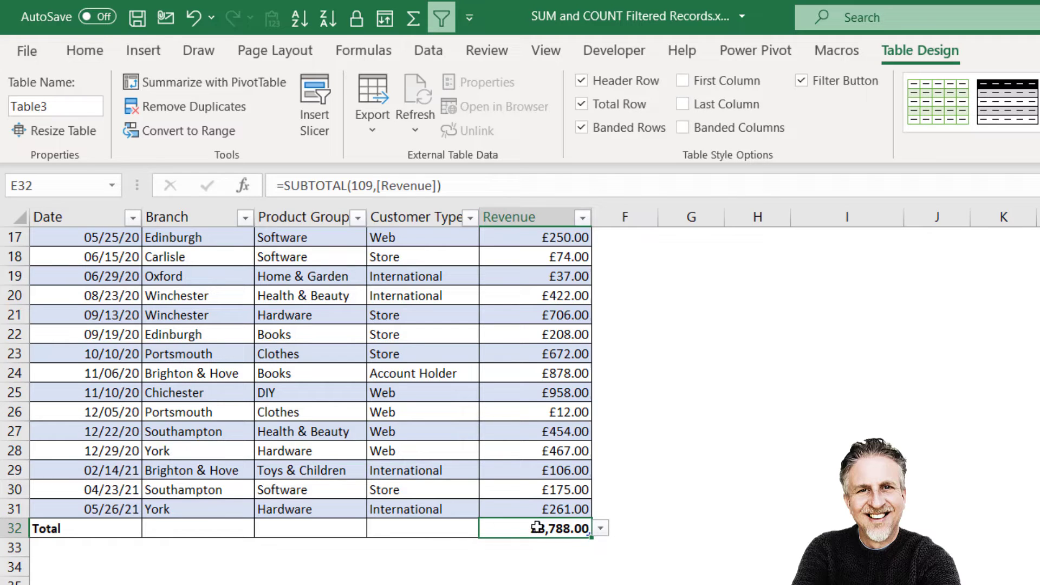
mouse_move(546, 364)
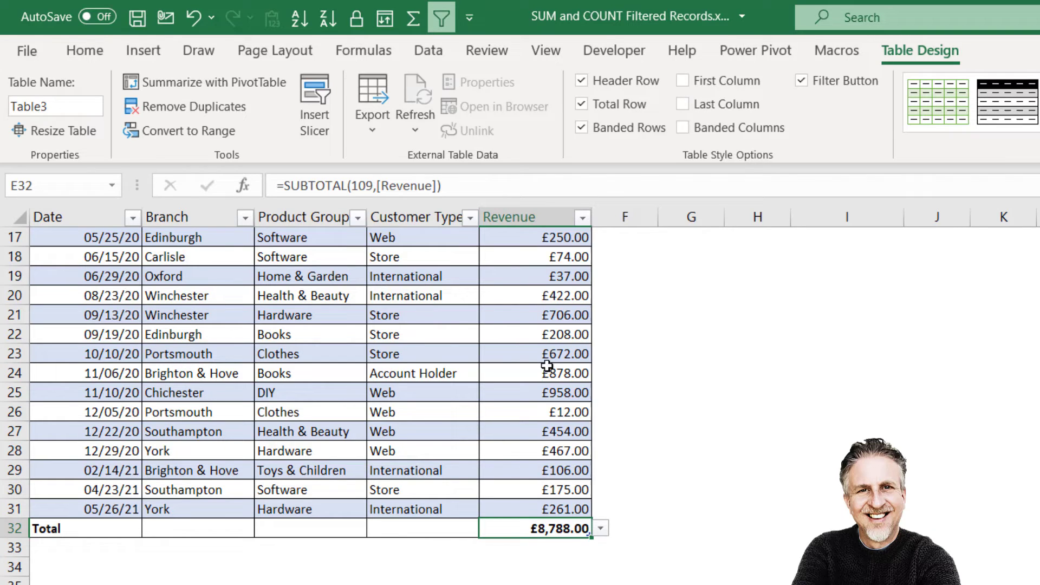
mouse_move(603, 534)
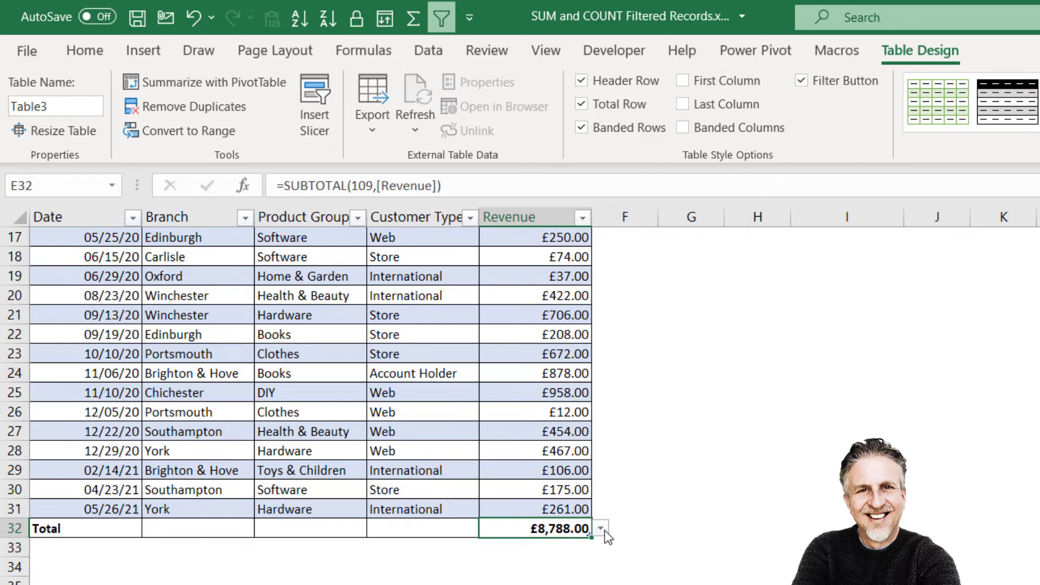
Step: Keep the E32 total as Sum and filter Customer Type to International, giving £2,749.00
left_click(600, 529)
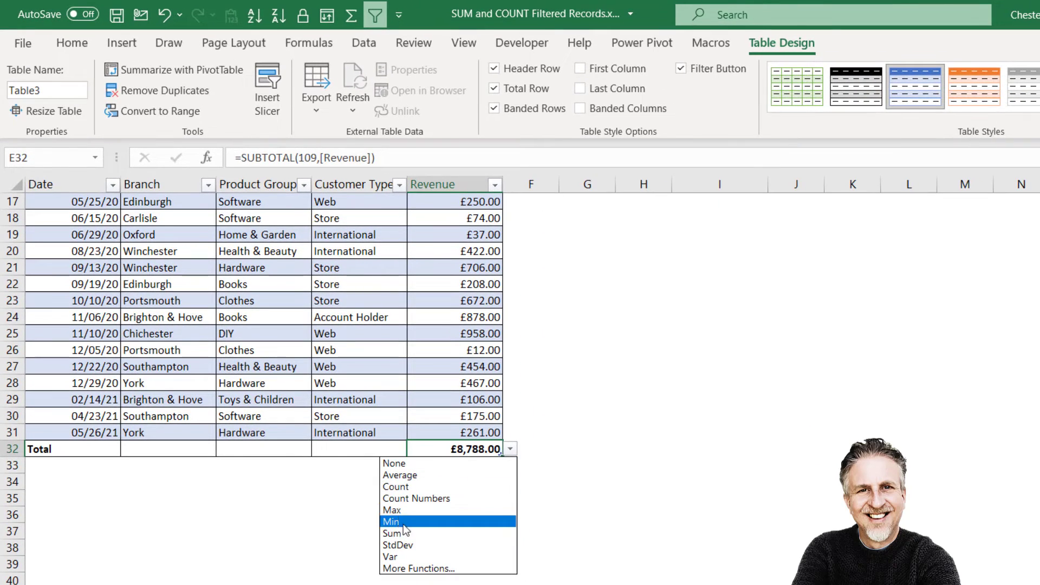
mouse_move(401, 534)
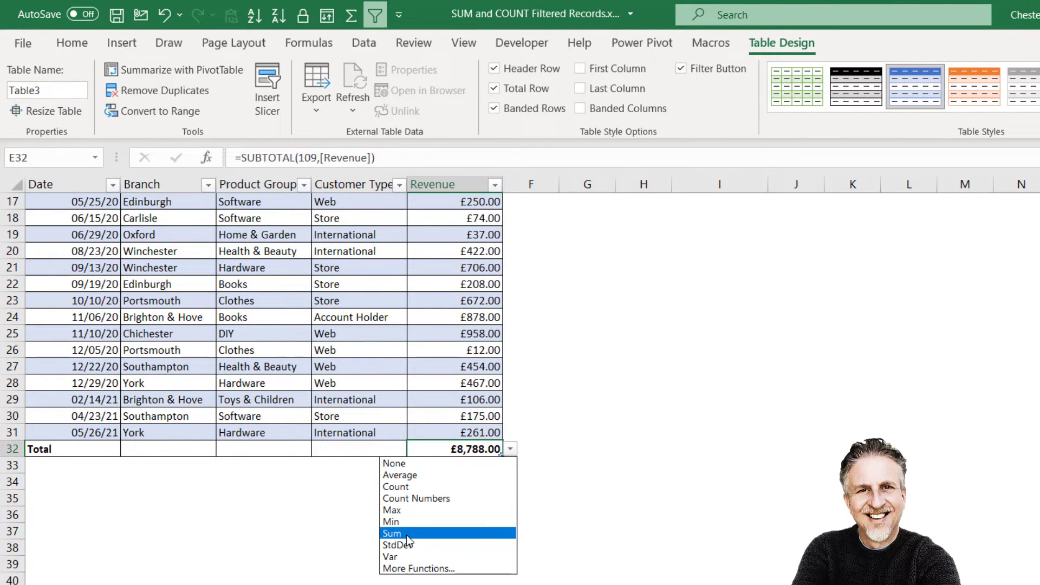
left_click(392, 533)
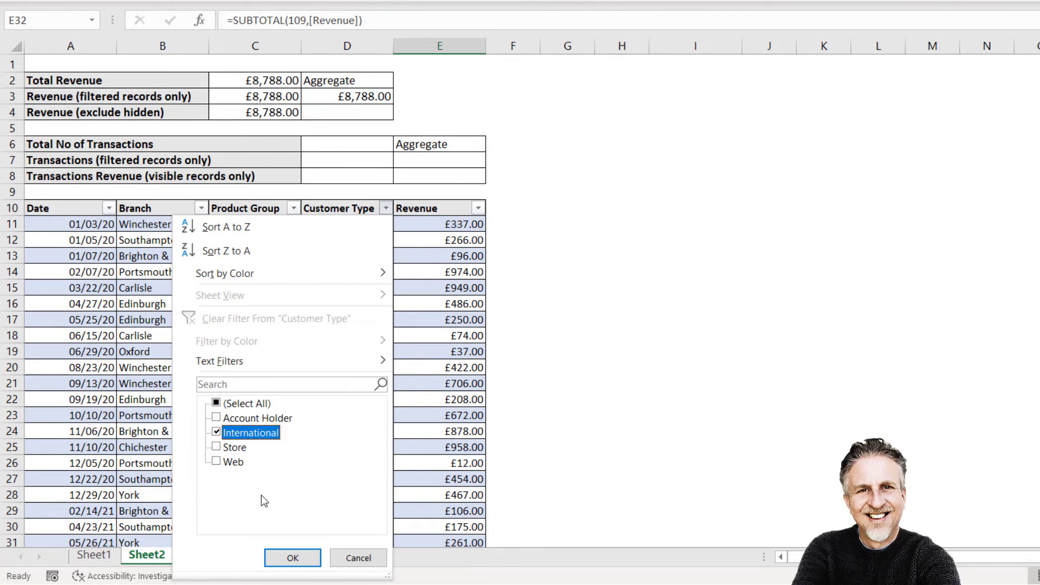
left_click(292, 557)
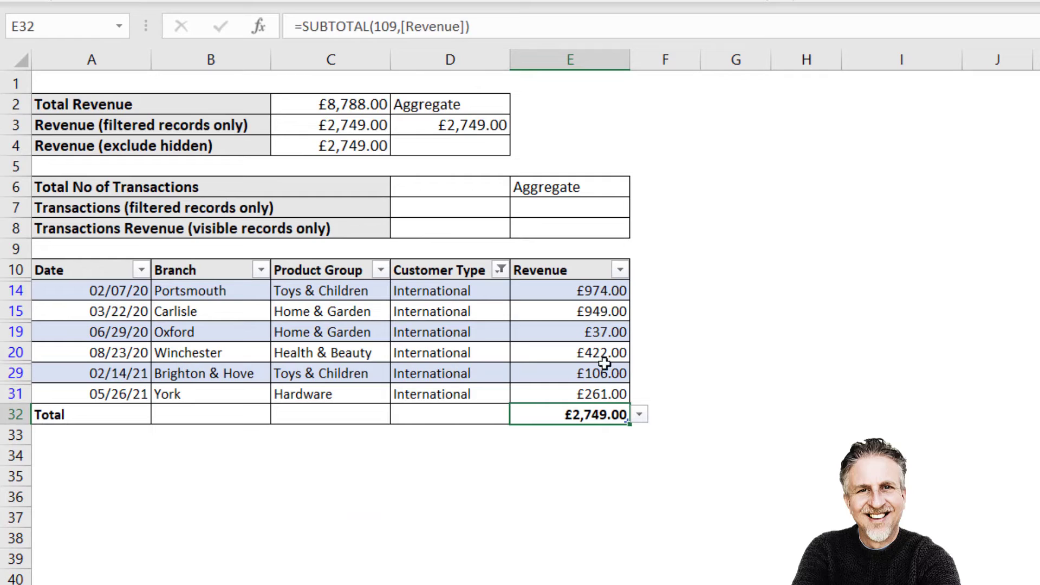
mouse_move(482, 413)
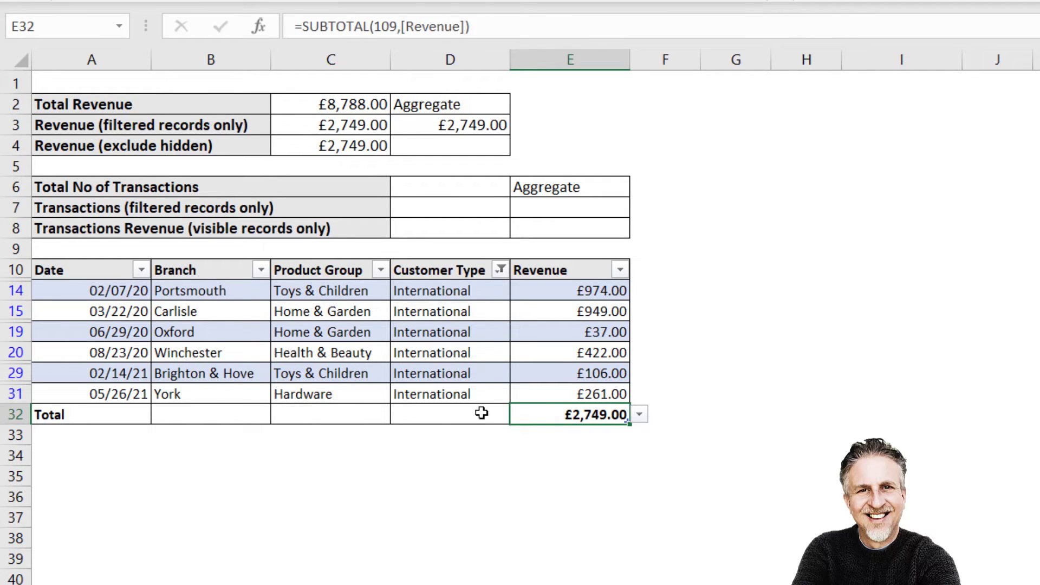
mouse_move(185, 417)
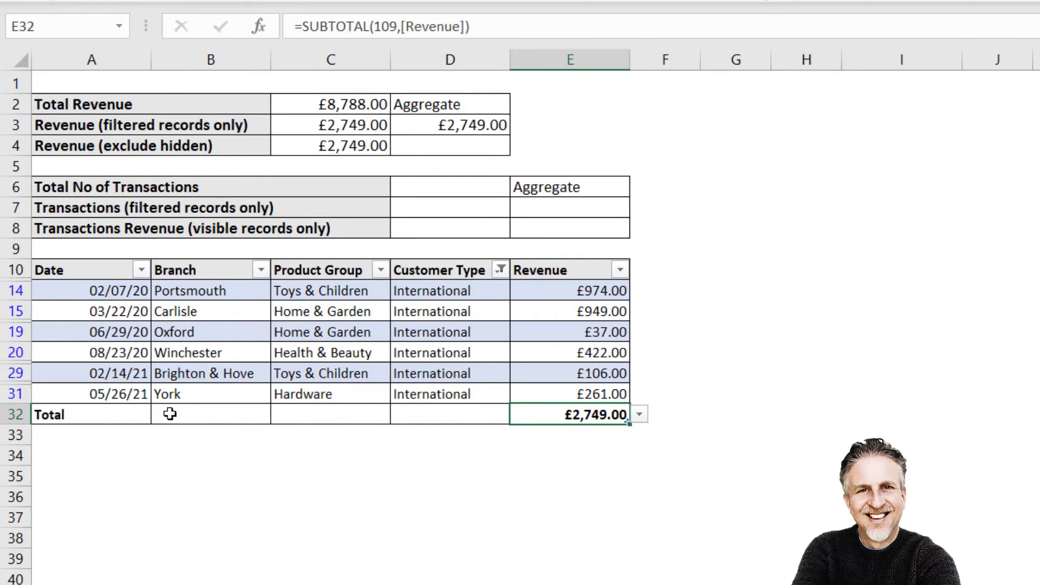
mouse_move(413, 421)
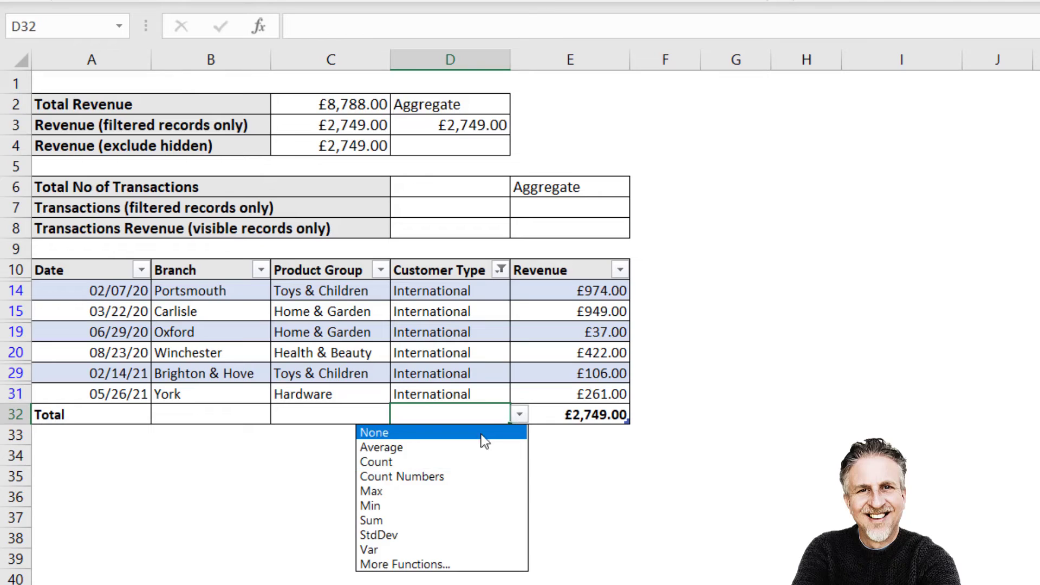
Step: Set the total row to Count under Customer Type and Max under Date, then filter to Account Holder
left_click(376, 461)
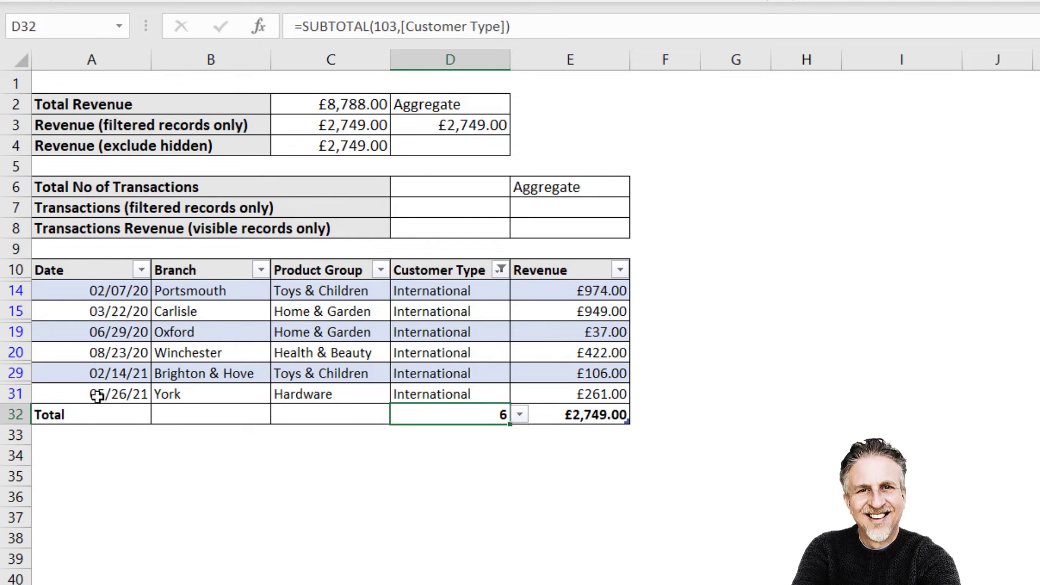
left_click(160, 413)
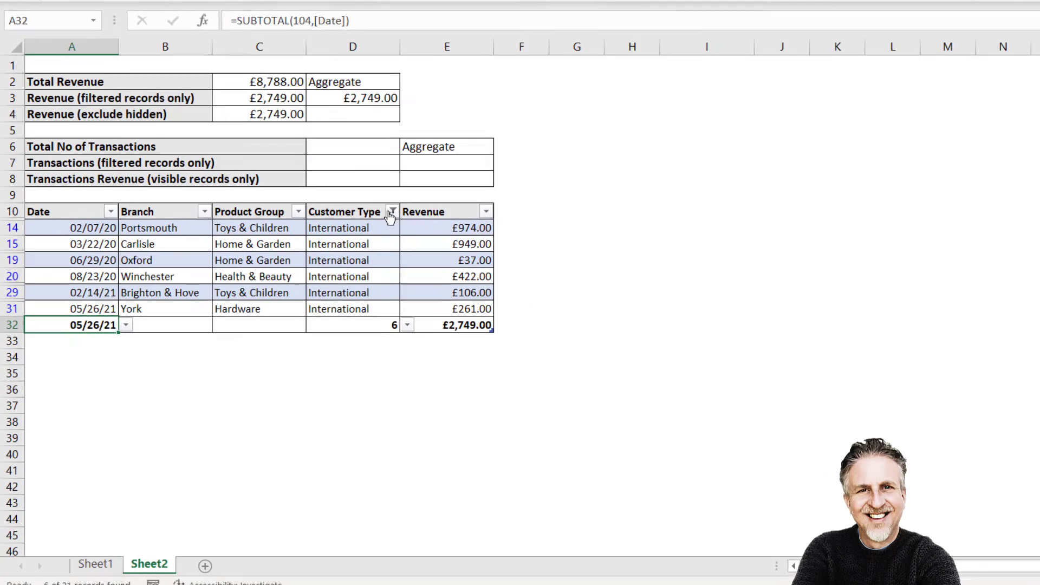
left_click(390, 210)
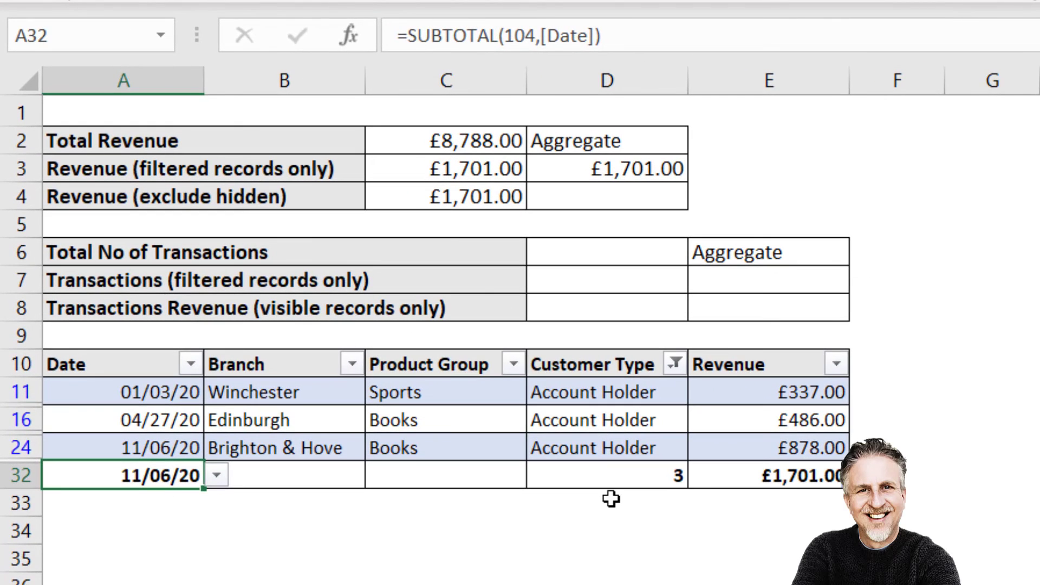
mouse_move(966, 410)
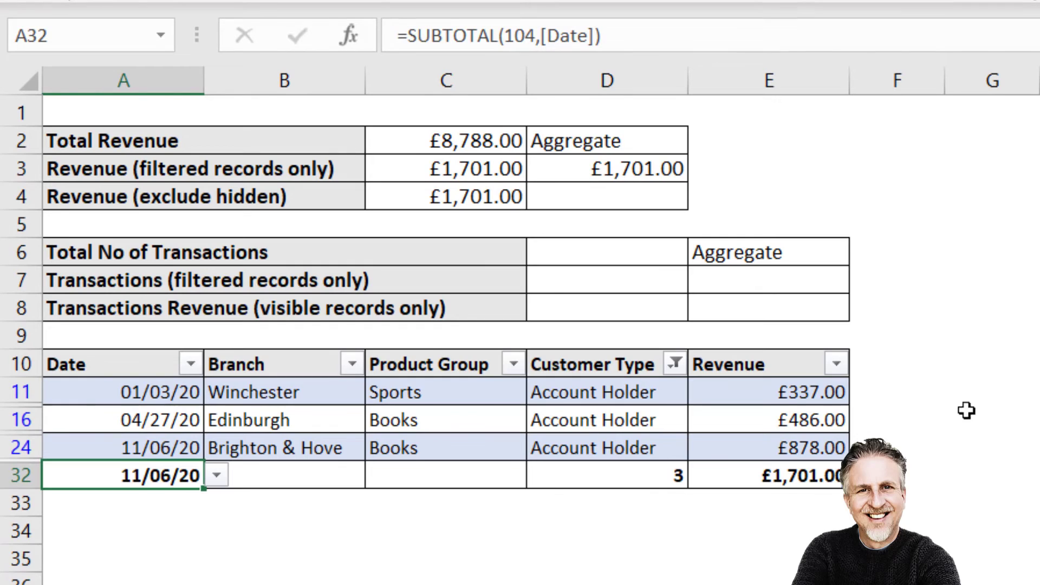
mouse_move(766, 193)
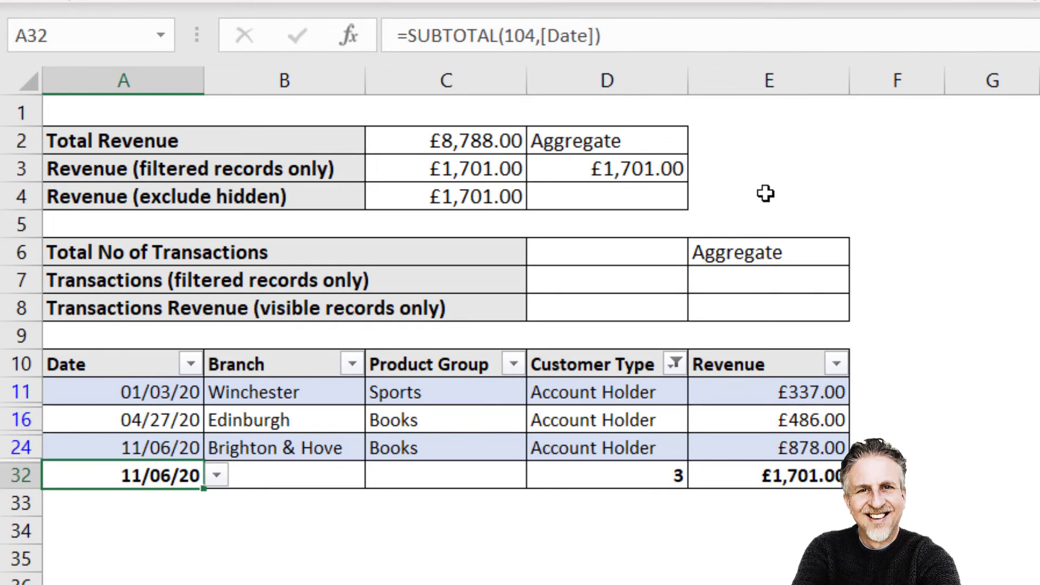